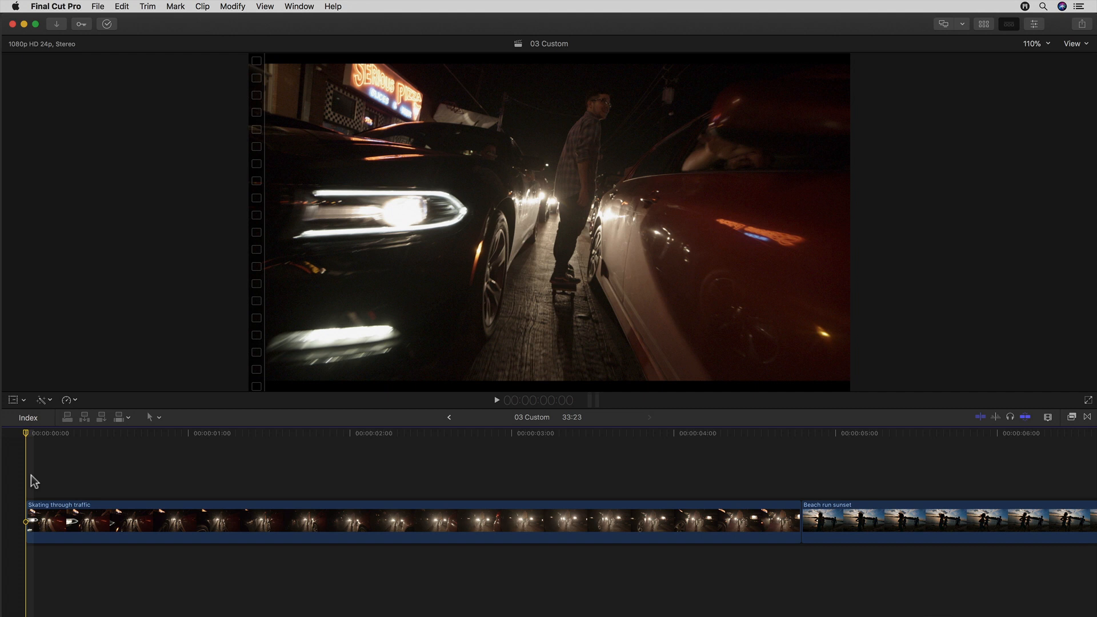
# - Put the playhead about four seconds into the skate clip and apply mFlare there
pyautogui.click(614, 477)
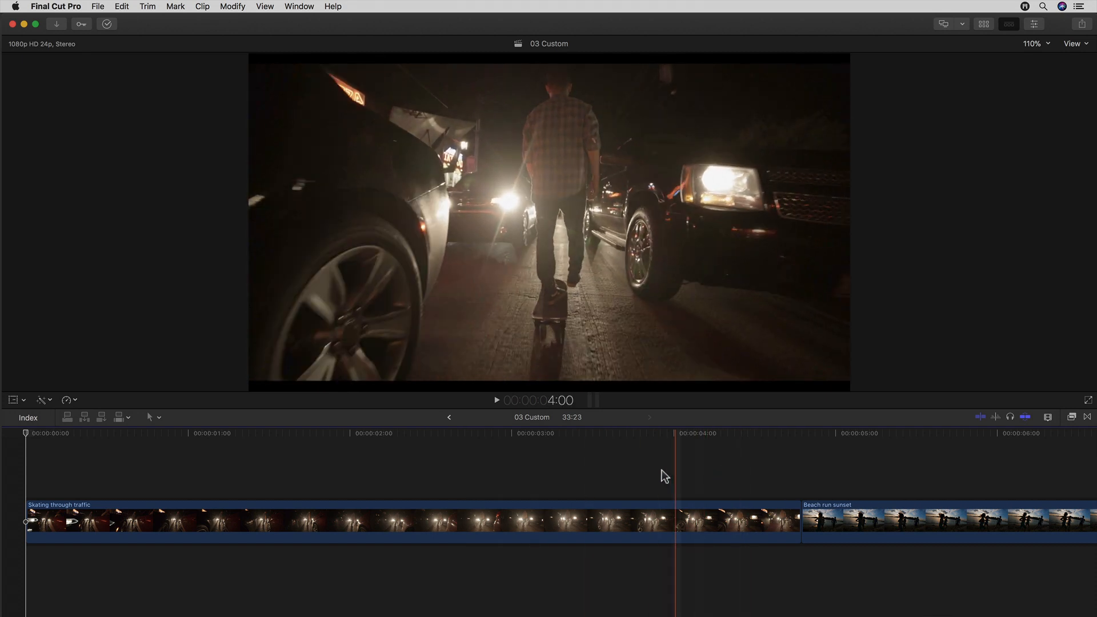
pyautogui.click(567, 472)
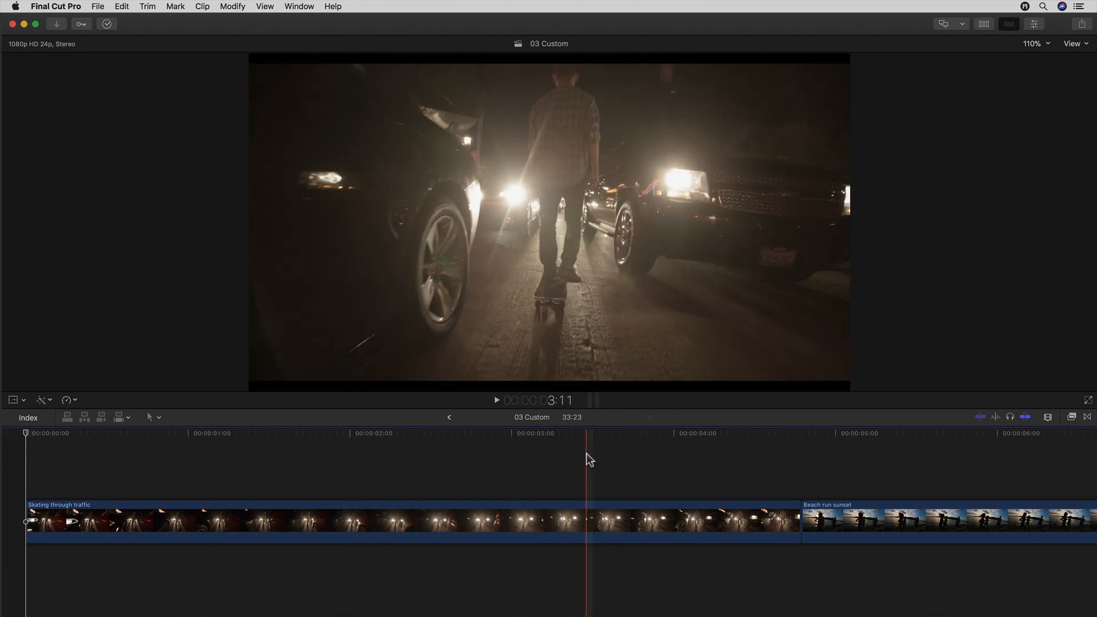
pyautogui.click(1072, 417)
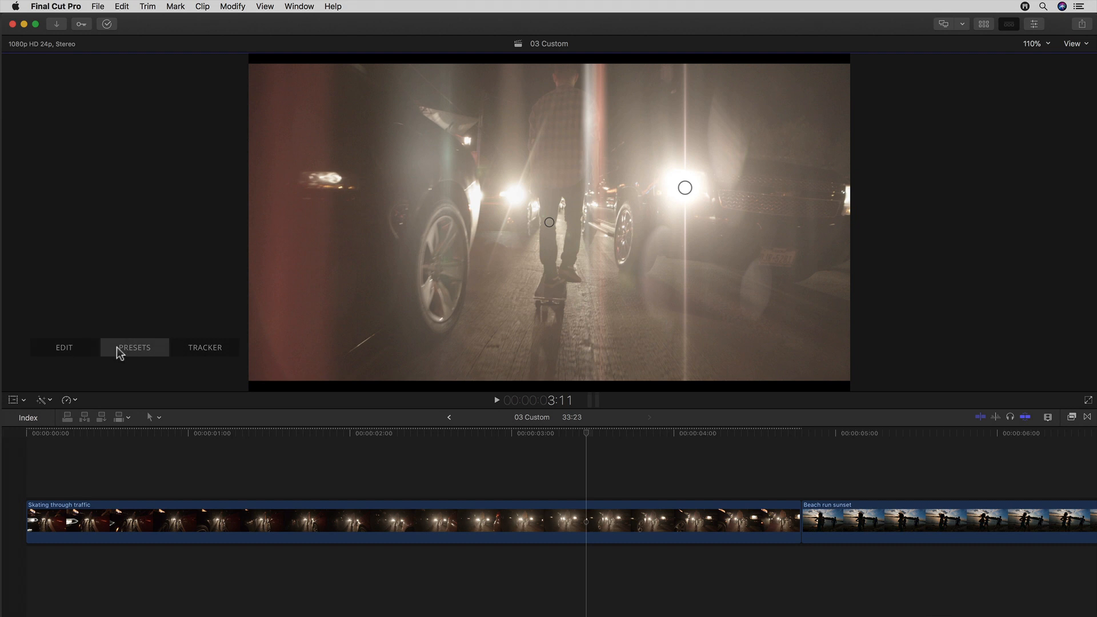
# - Open the mFlare editor and start a New flare project, confirming removal of existing objects
pyautogui.click(207, 349)
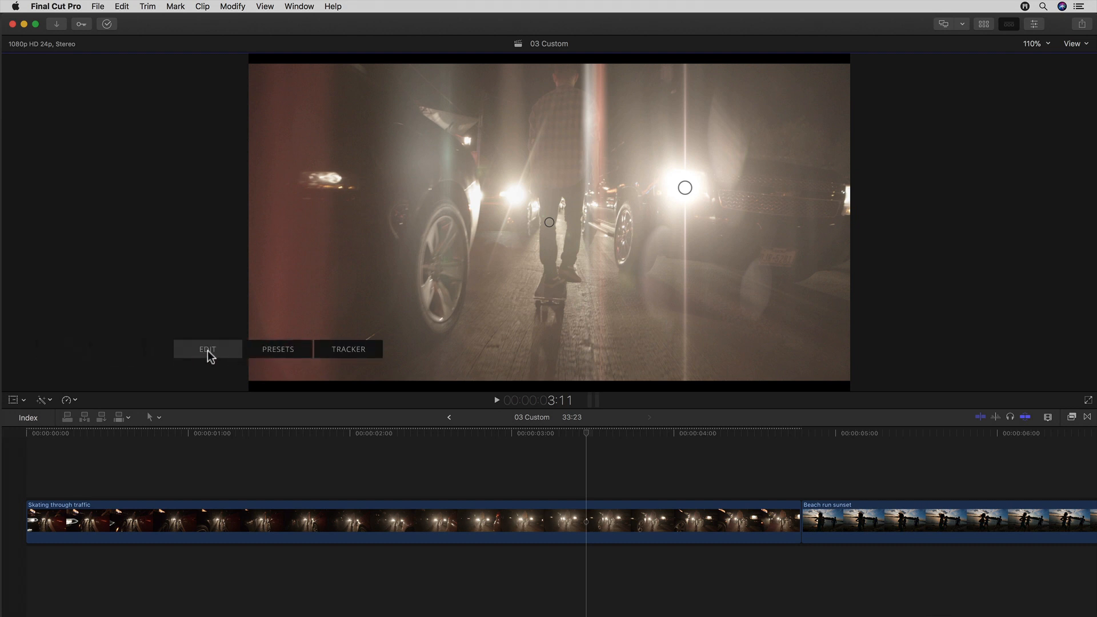
pyautogui.click(206, 349)
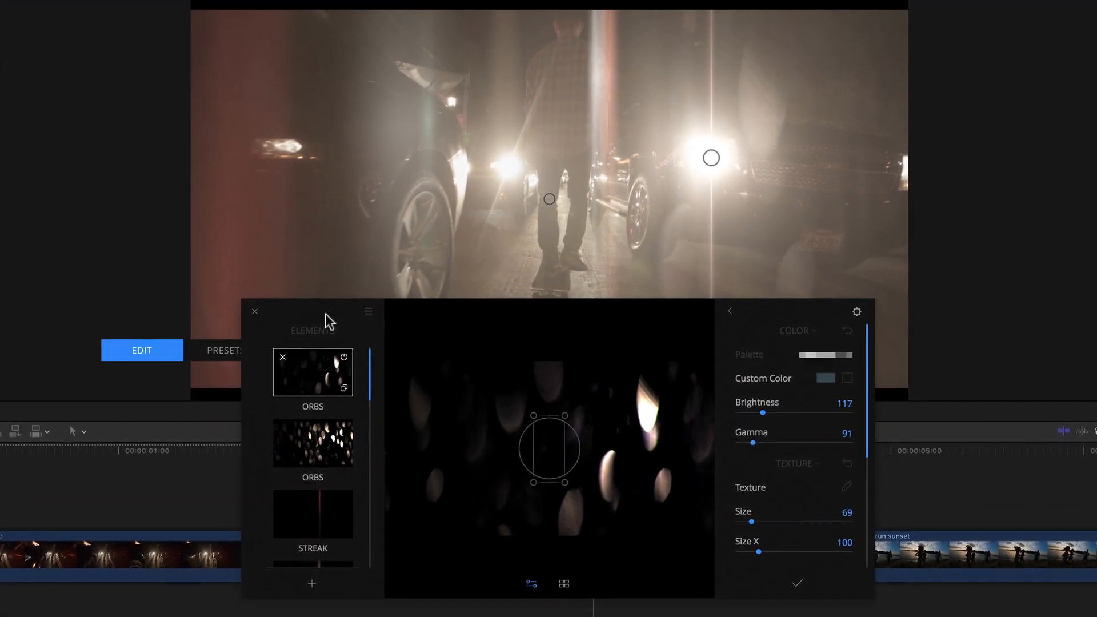
pyautogui.click(367, 312)
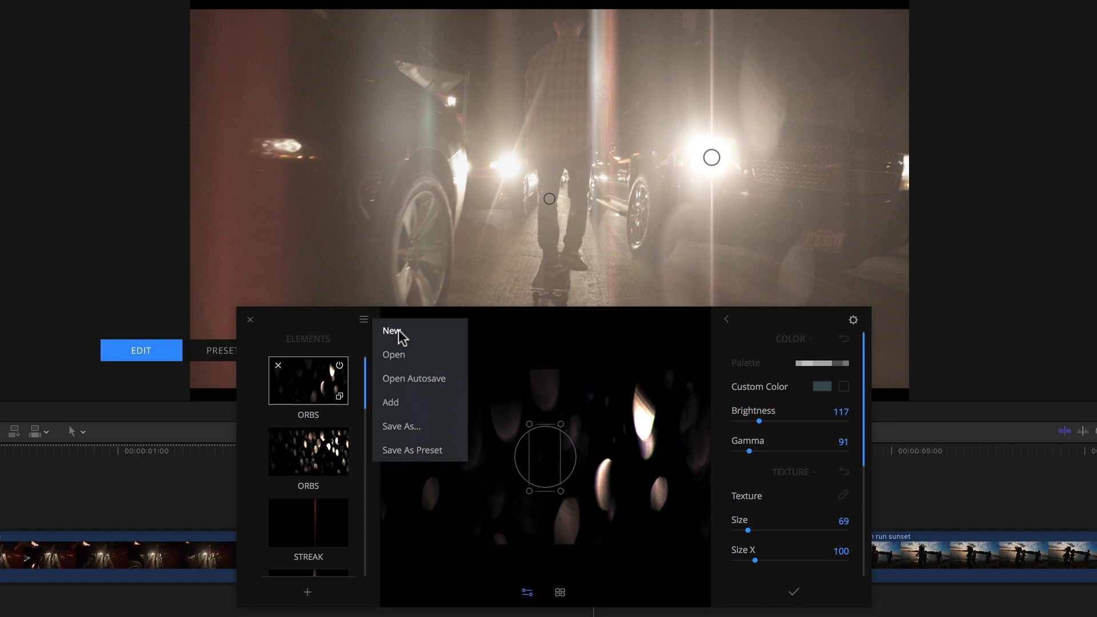
pyautogui.click(392, 331)
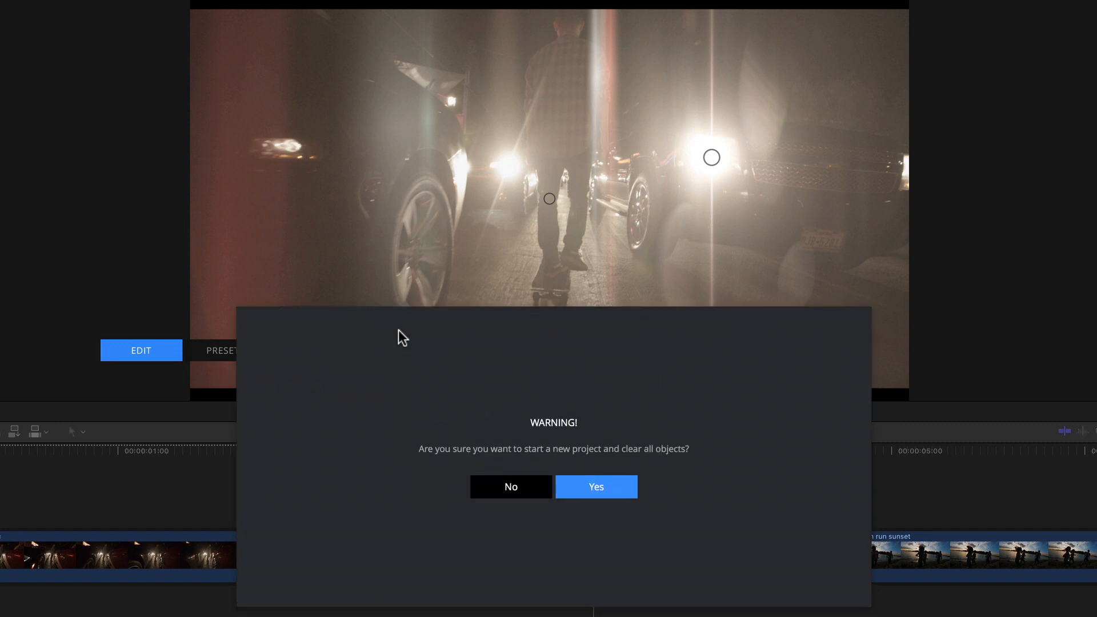
pyautogui.moveTo(721, 473)
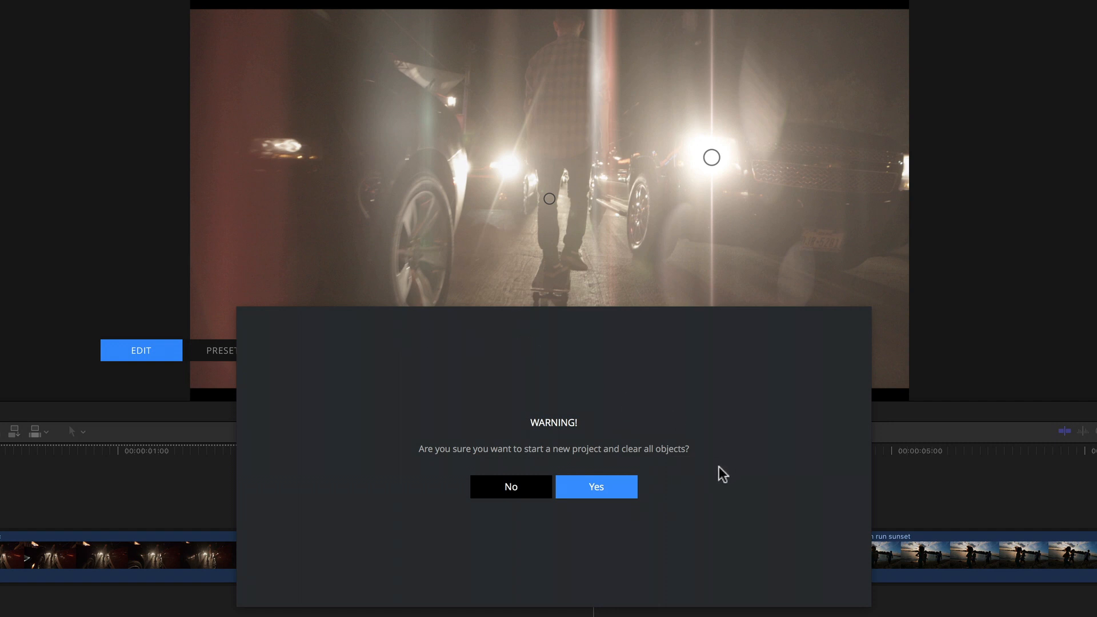
pyautogui.moveTo(644, 530)
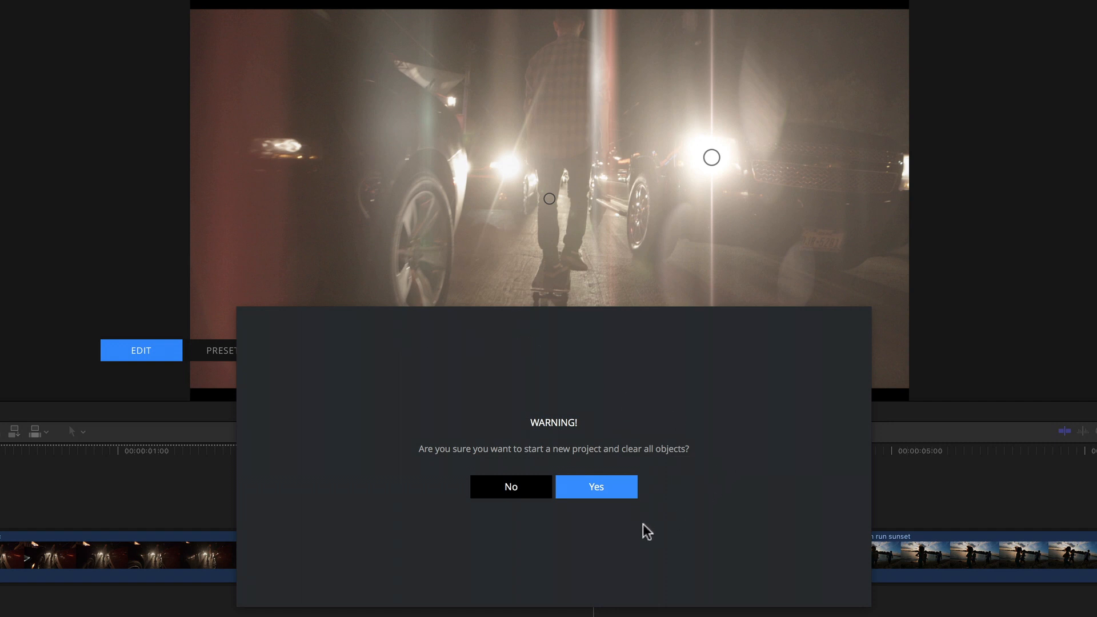
pyautogui.click(595, 487)
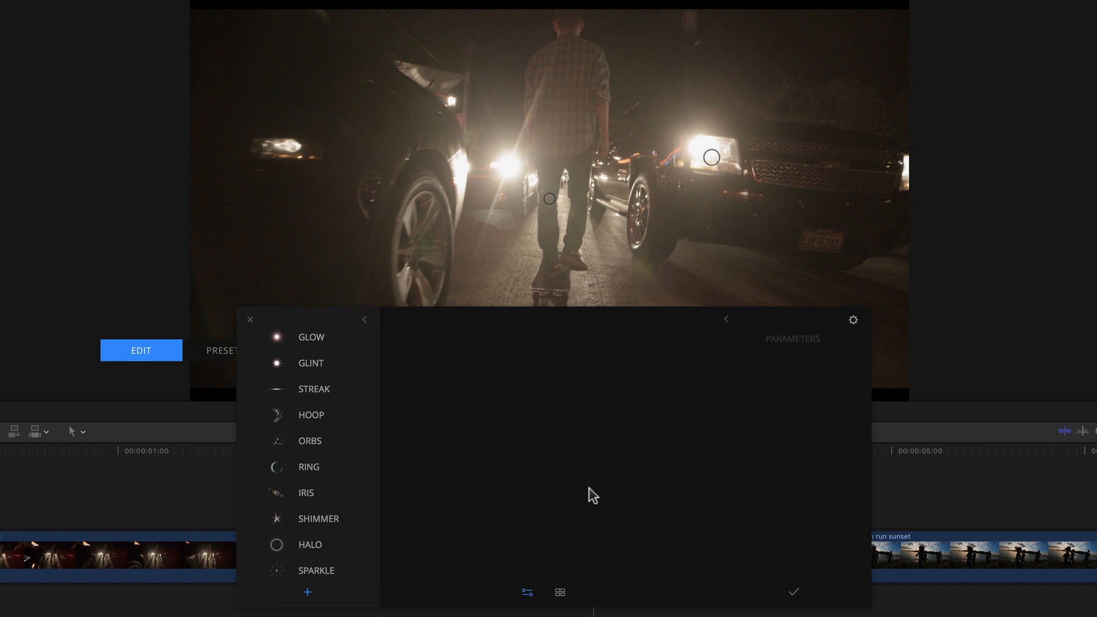
# - Add a Streak element and set its Color Palette Mode to 3 colors
pyautogui.click(314, 389)
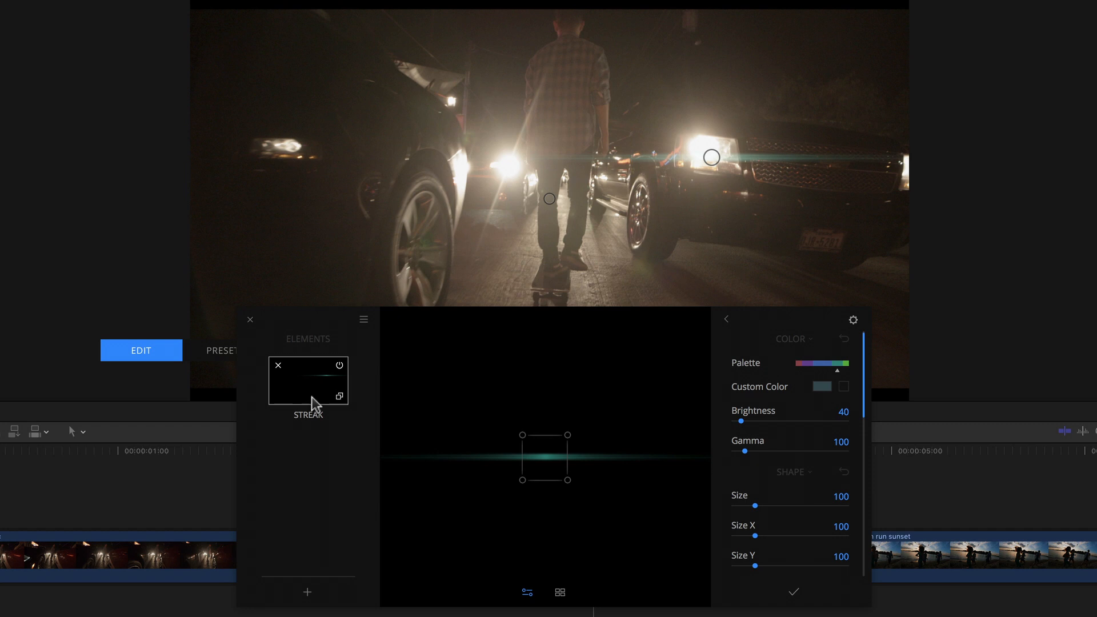
pyautogui.moveTo(823, 370)
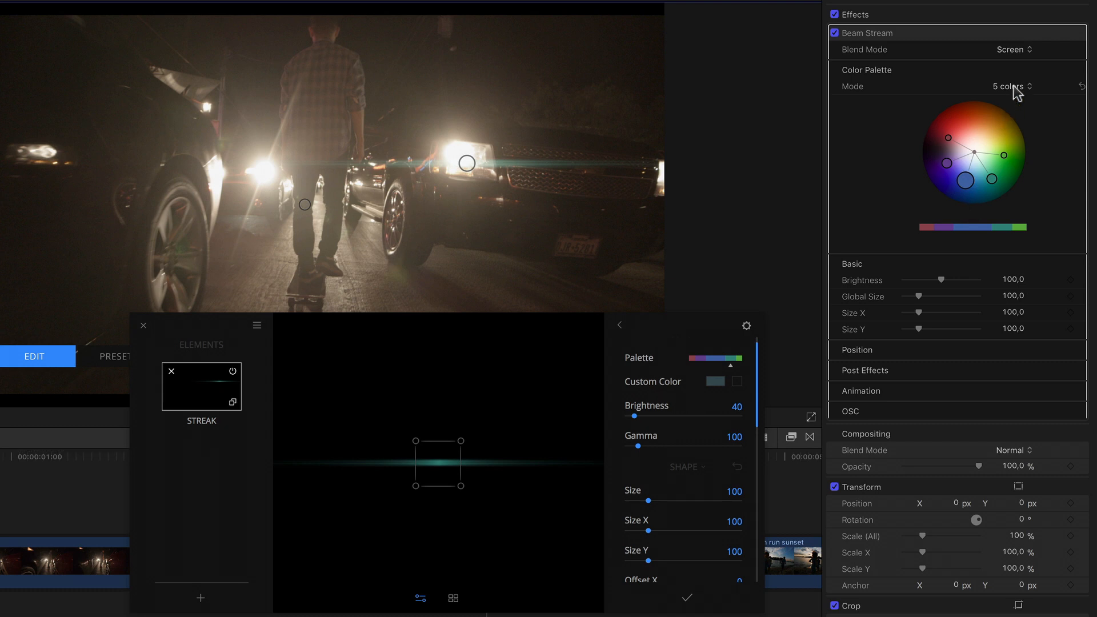
pyautogui.click(1008, 86)
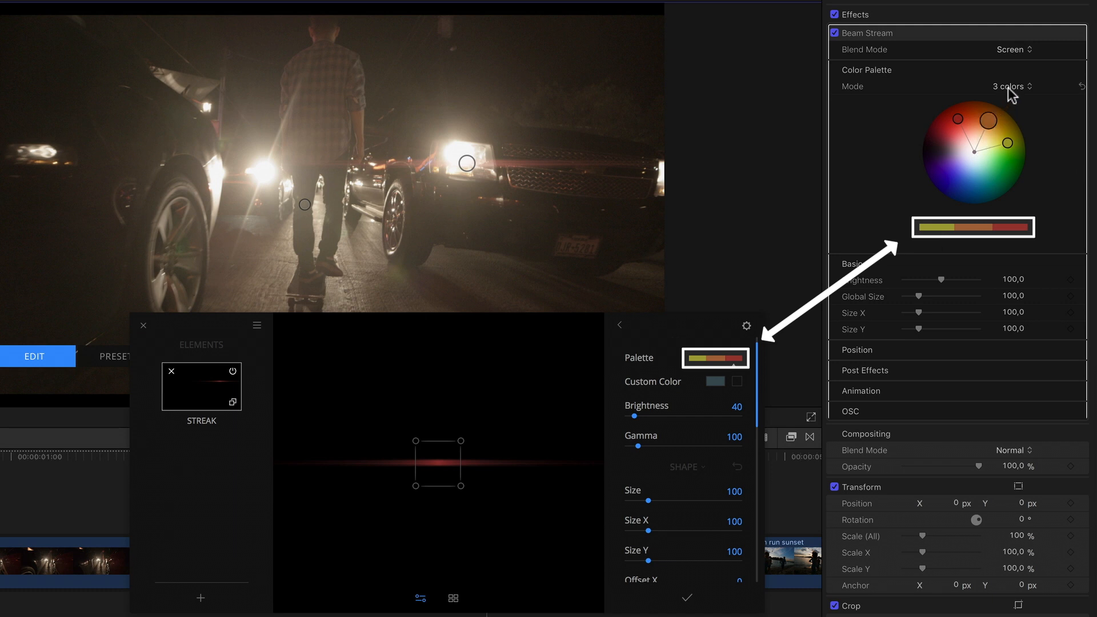
pyautogui.moveTo(899, 271)
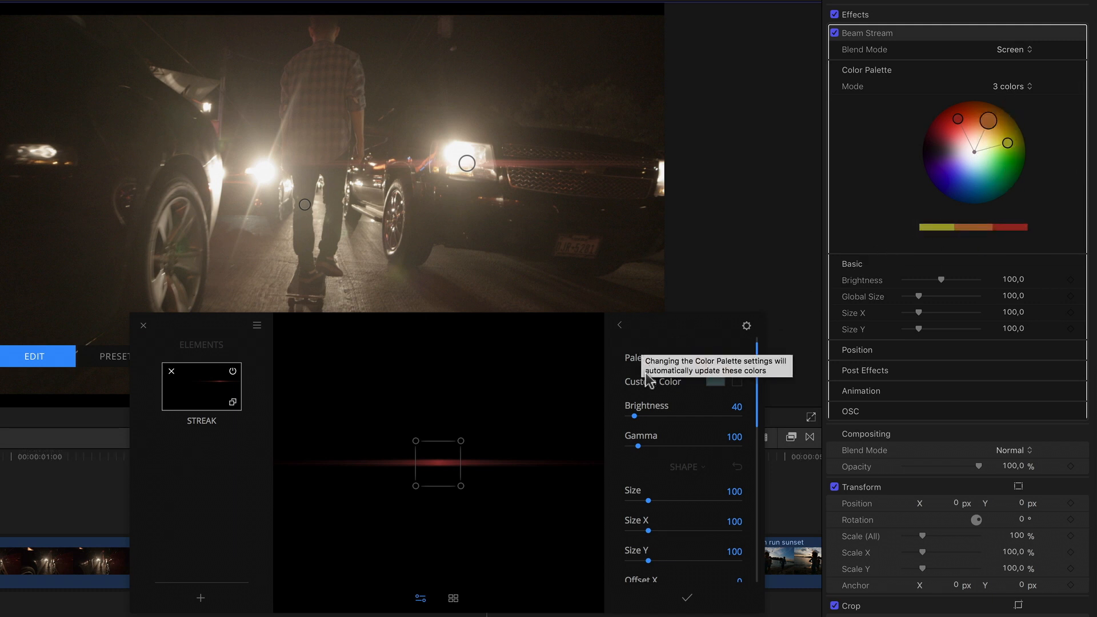
pyautogui.moveTo(652, 385)
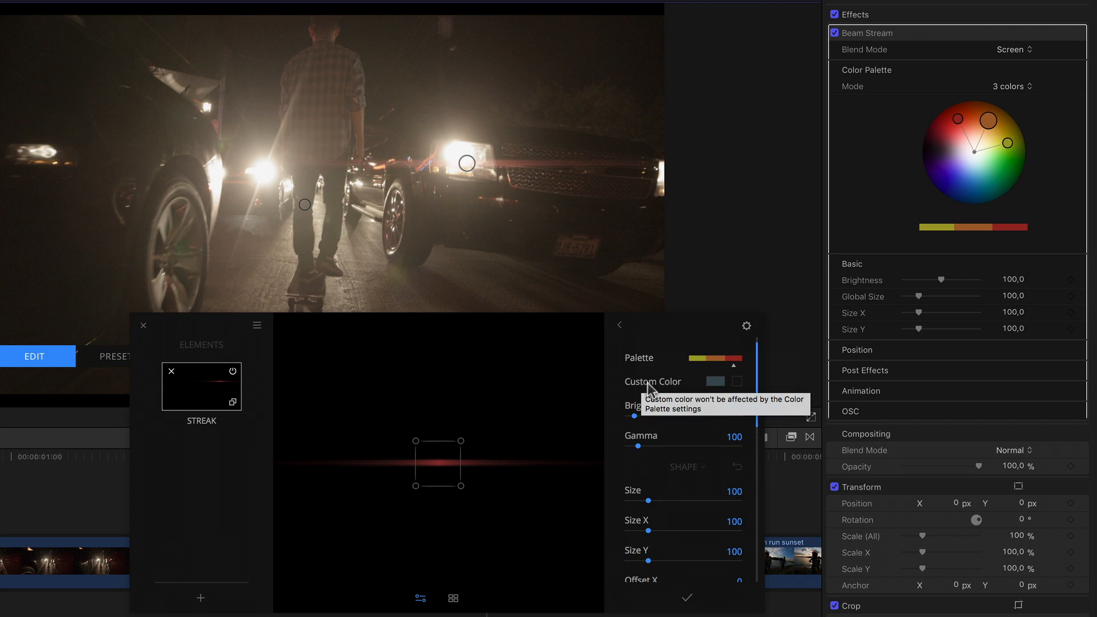
pyautogui.moveTo(623, 407)
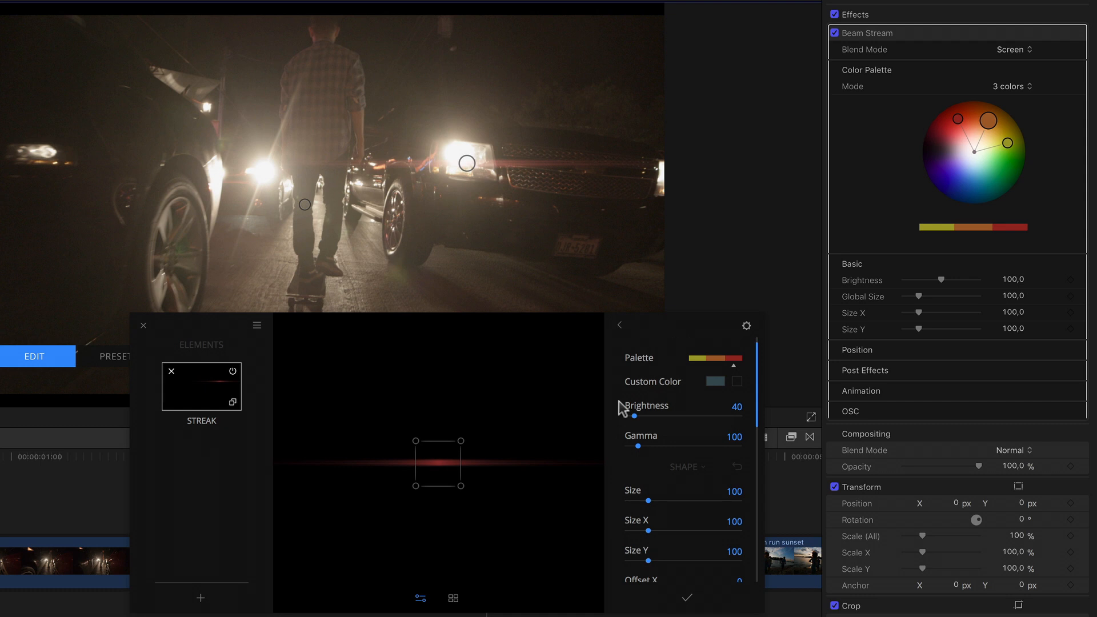
pyautogui.moveTo(697, 384)
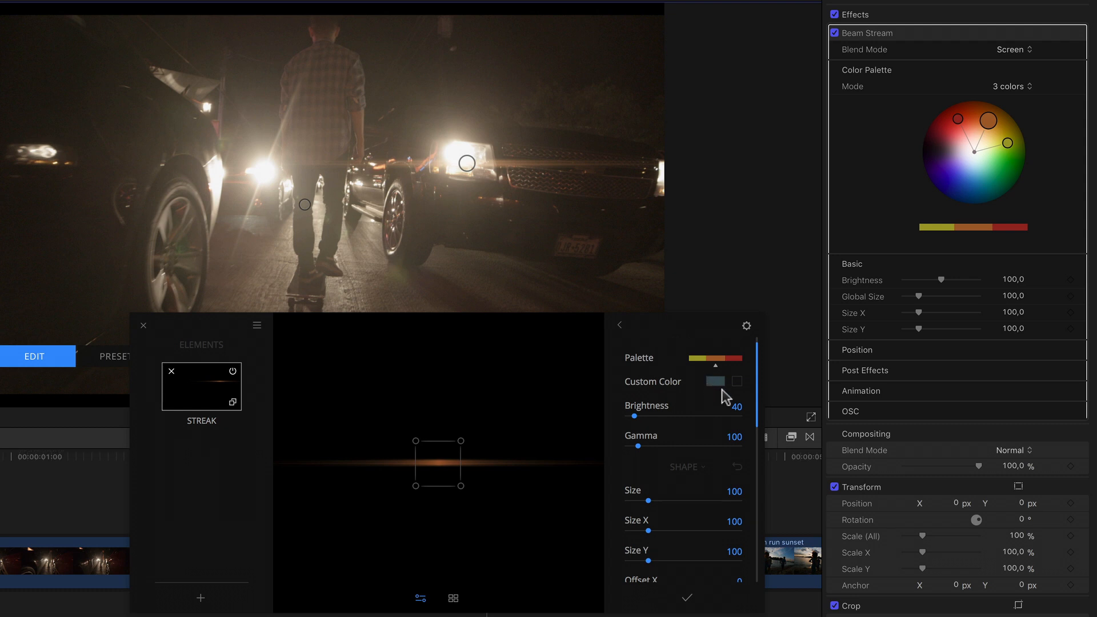
pyautogui.click(736, 381)
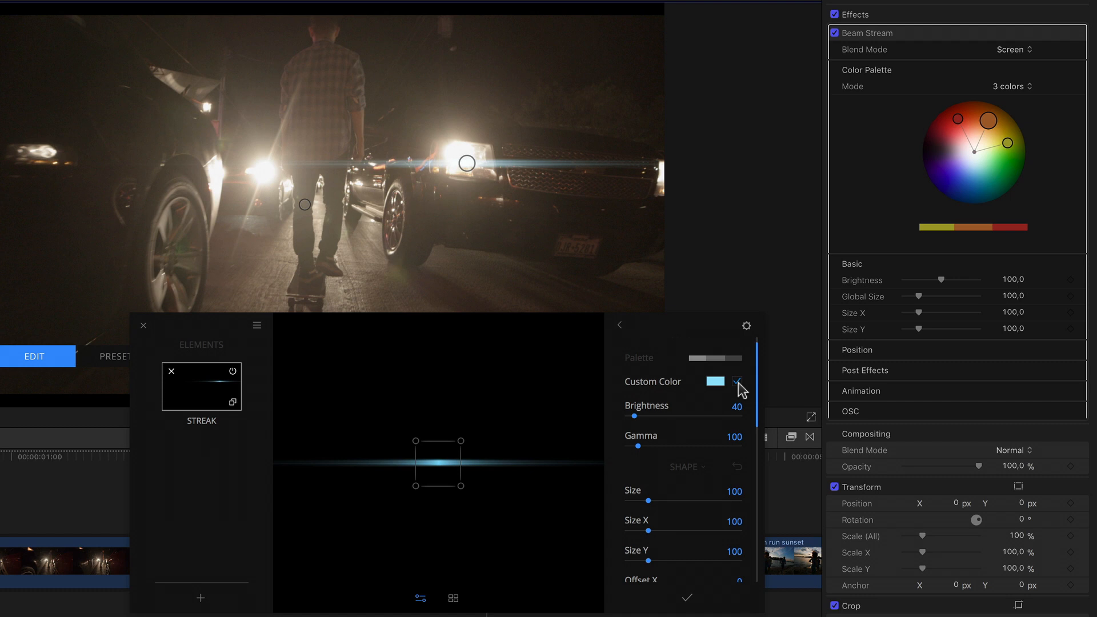
pyautogui.click(714, 380)
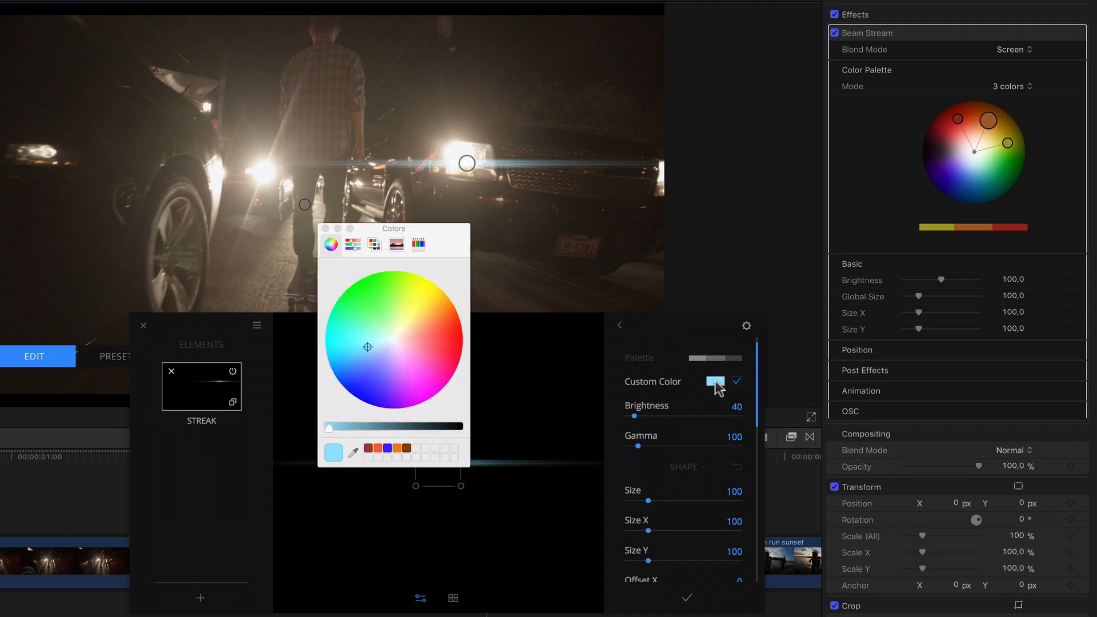
pyautogui.click(411, 292)
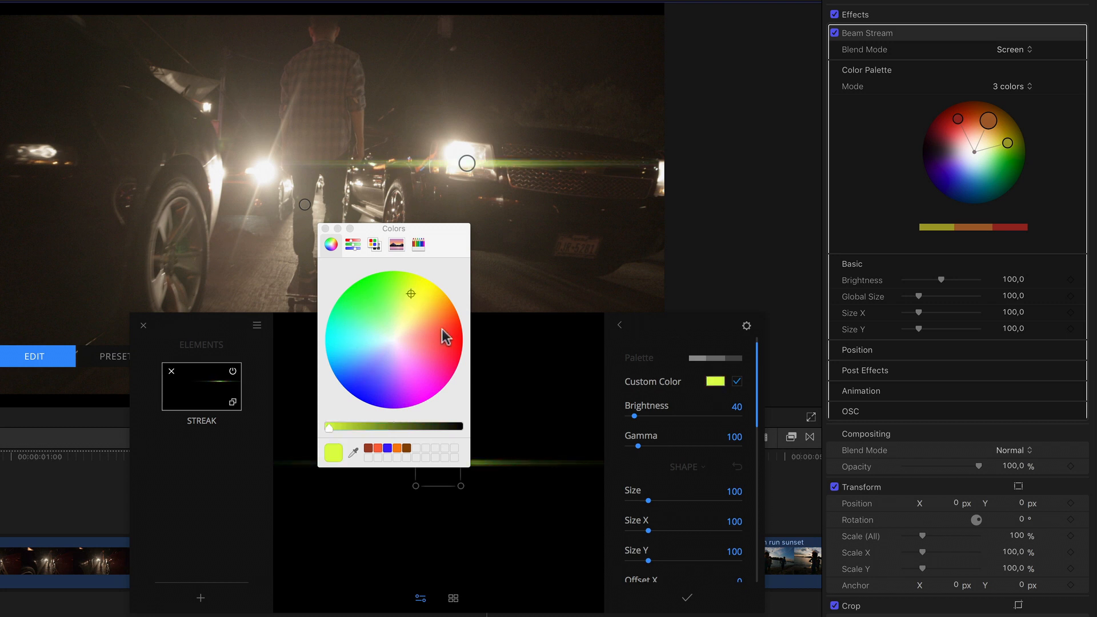
pyautogui.click(421, 325)
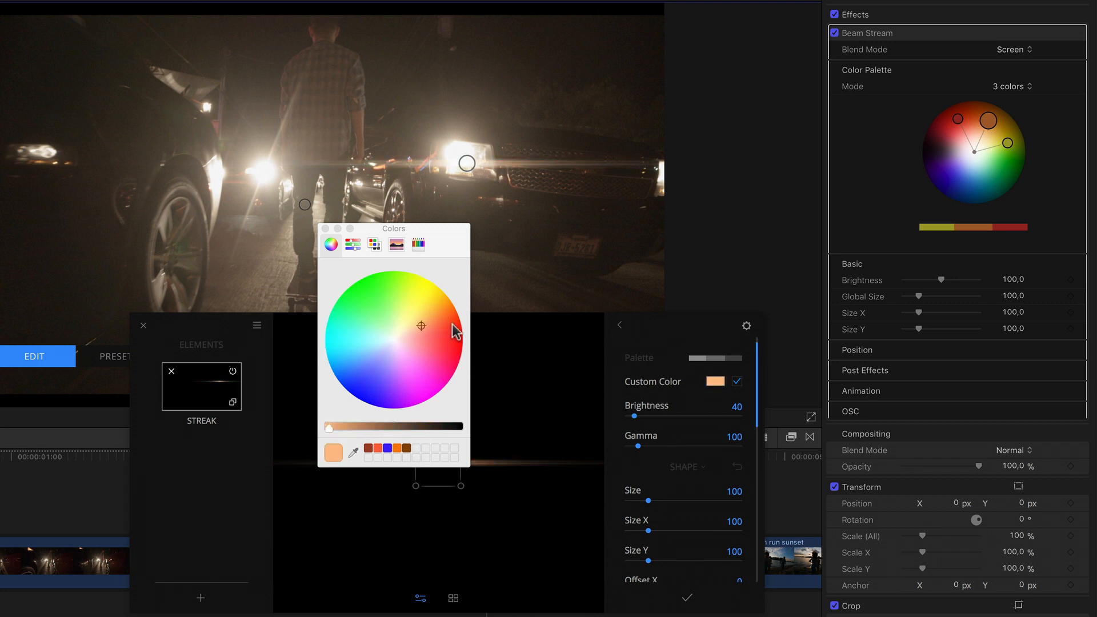
pyautogui.click(377, 331)
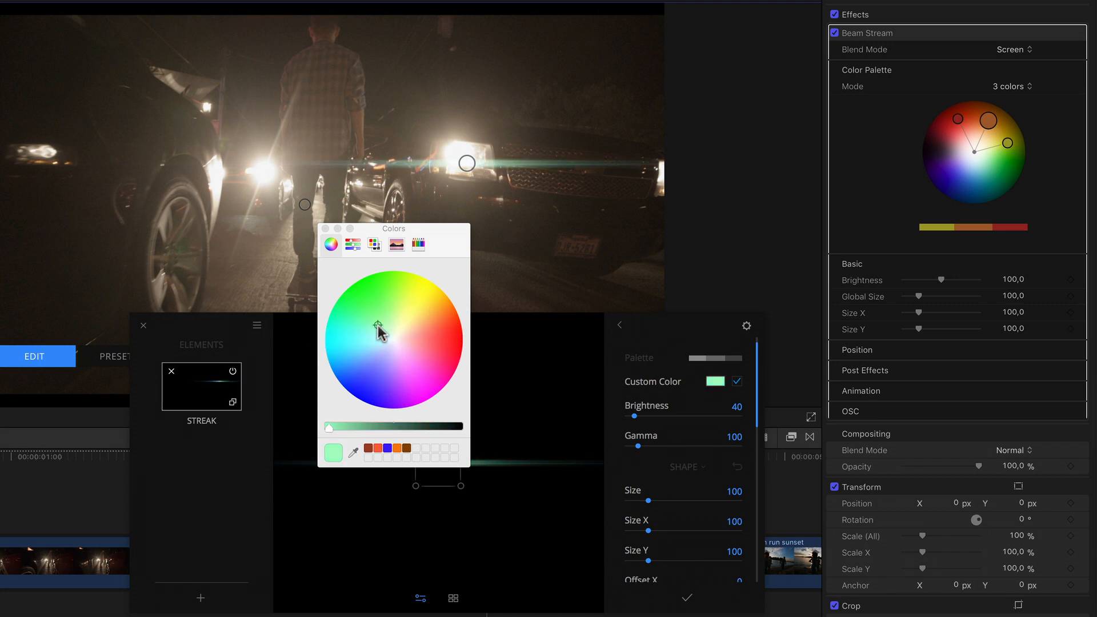
pyautogui.click(324, 228)
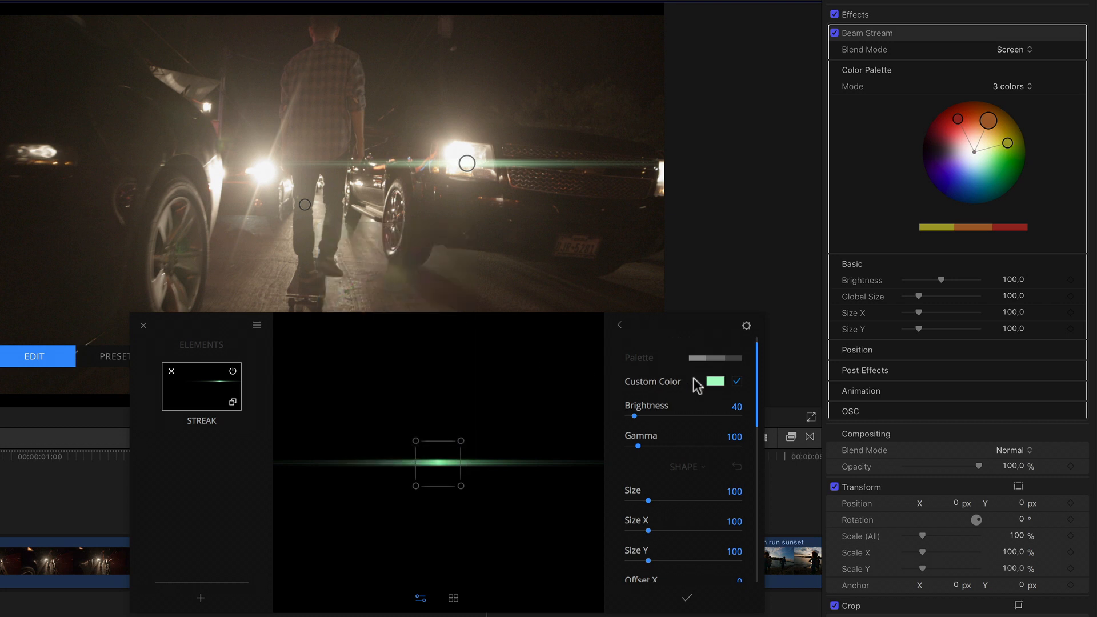
pyautogui.click(735, 380)
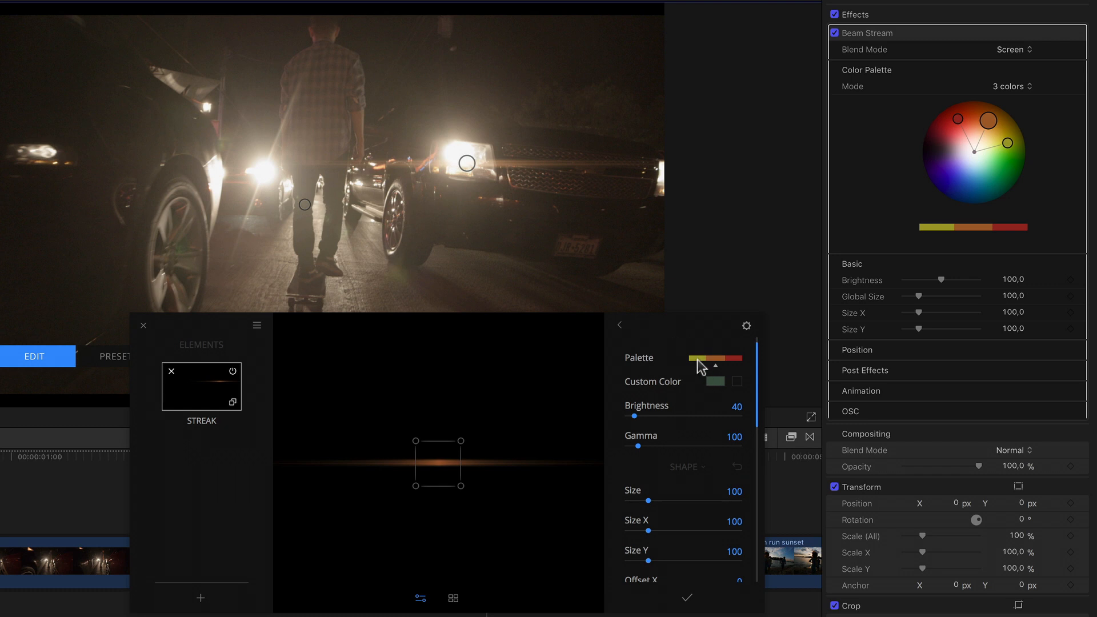
pyautogui.moveTo(726, 367)
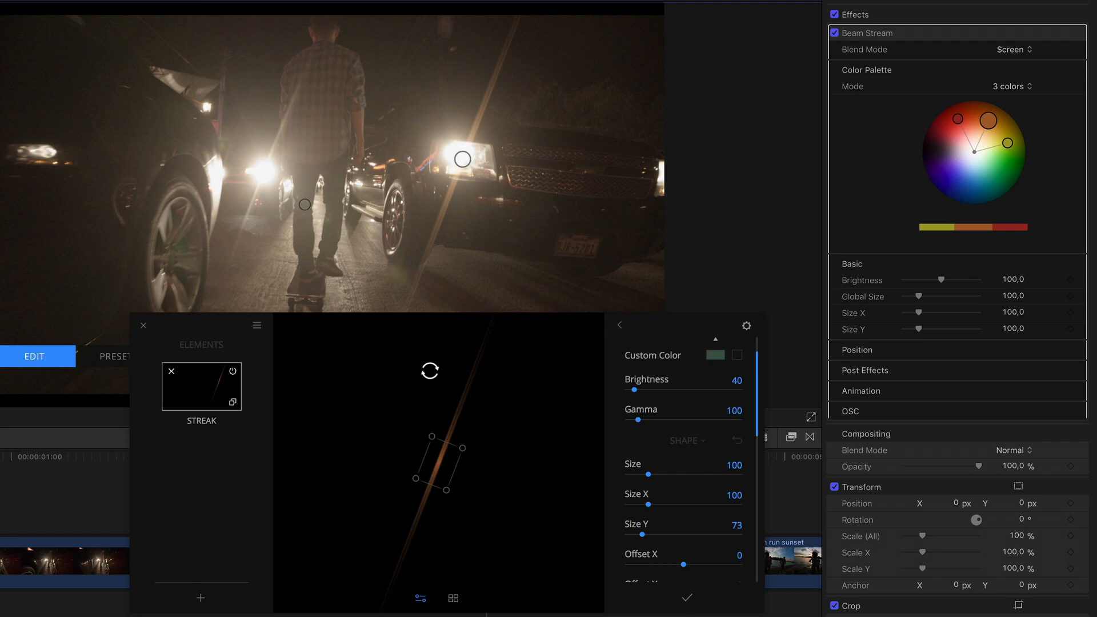
pyautogui.moveTo(713, 437)
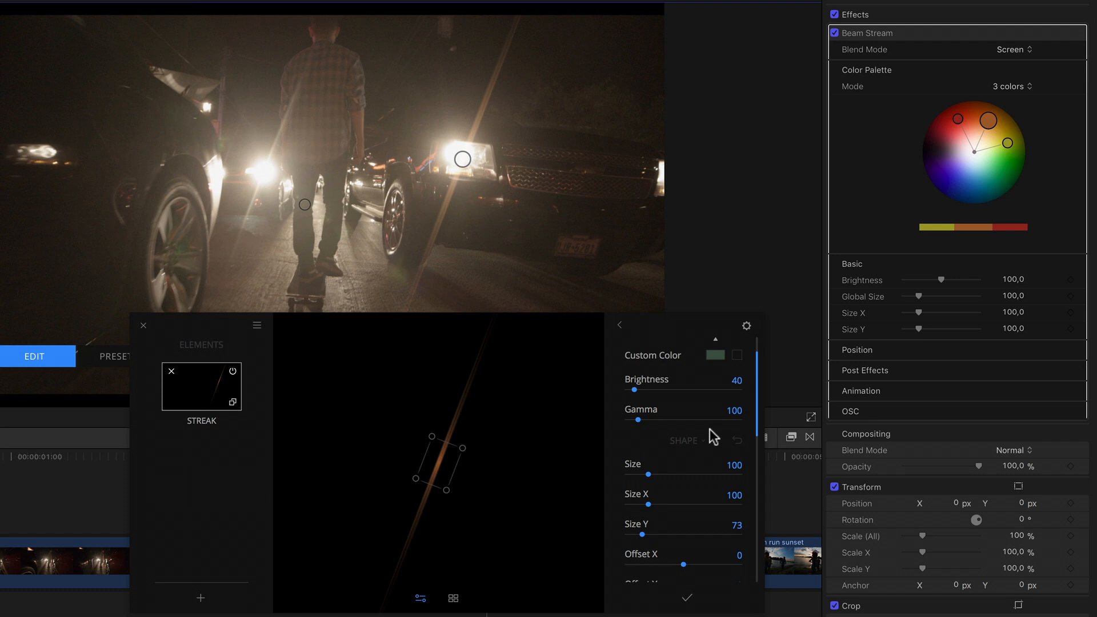
pyautogui.moveTo(738, 404)
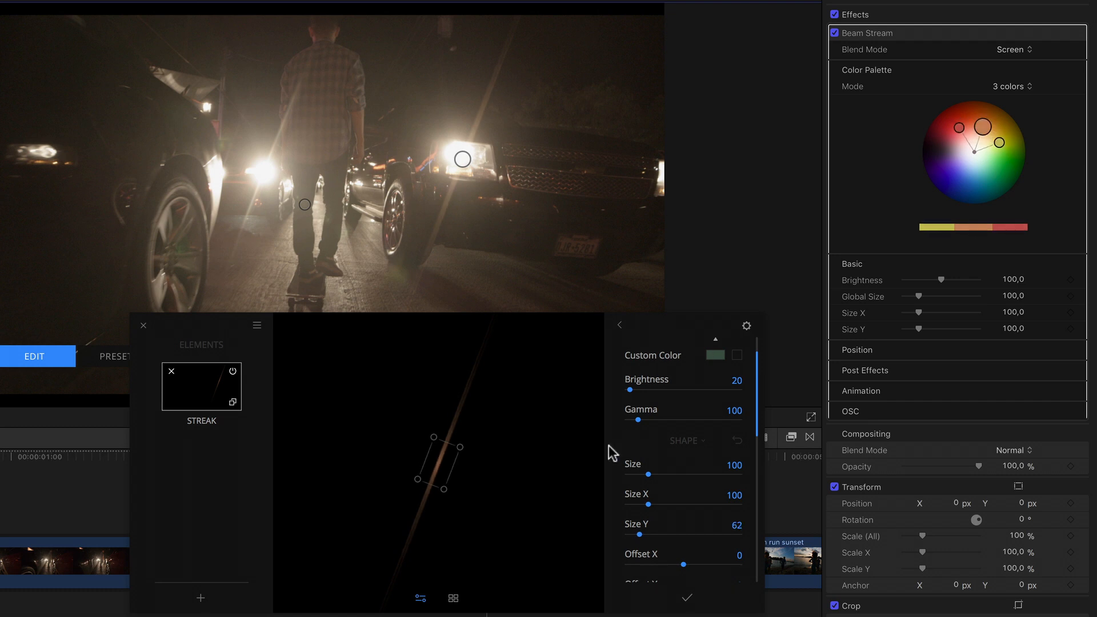
# - Scroll through the streak parameters and set Smoothness to 68
pyautogui.scroll(-3)
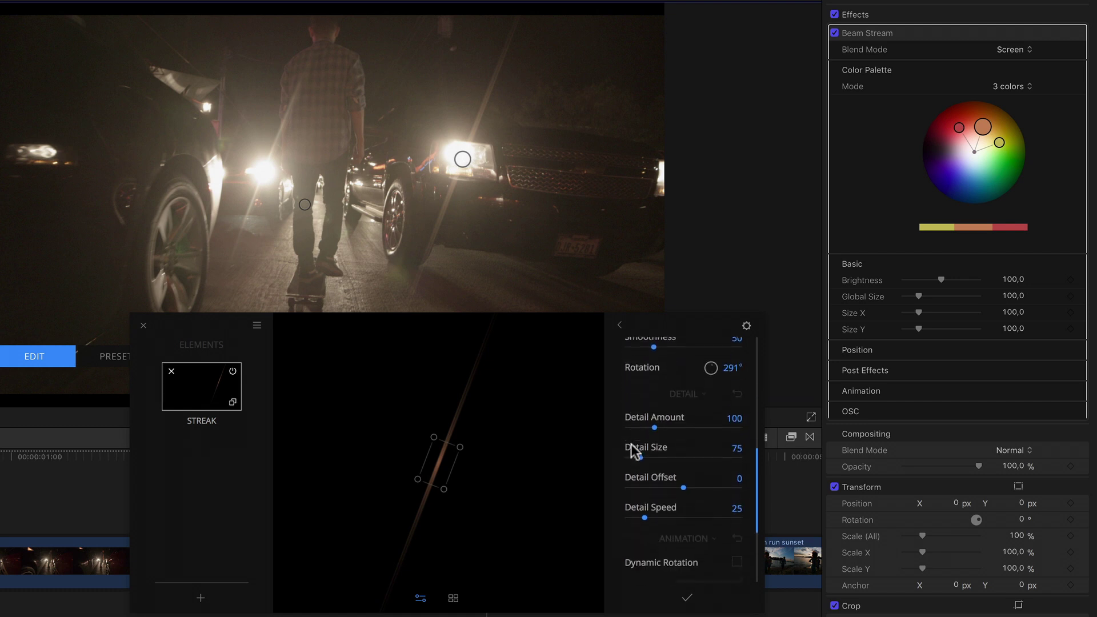
pyautogui.scroll(-3)
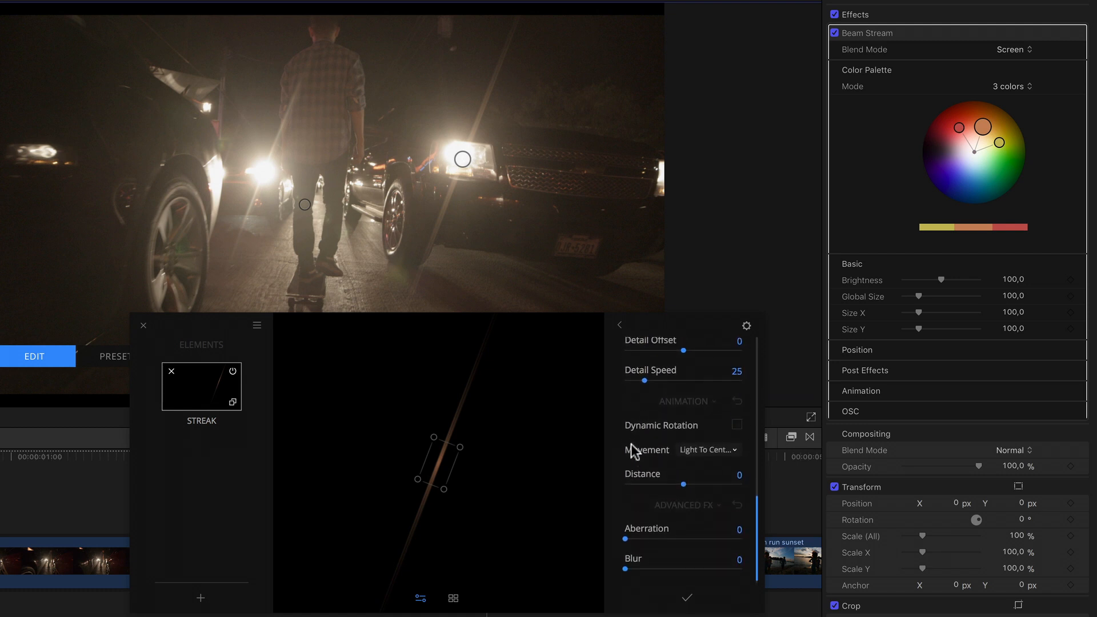
pyautogui.scroll(3)
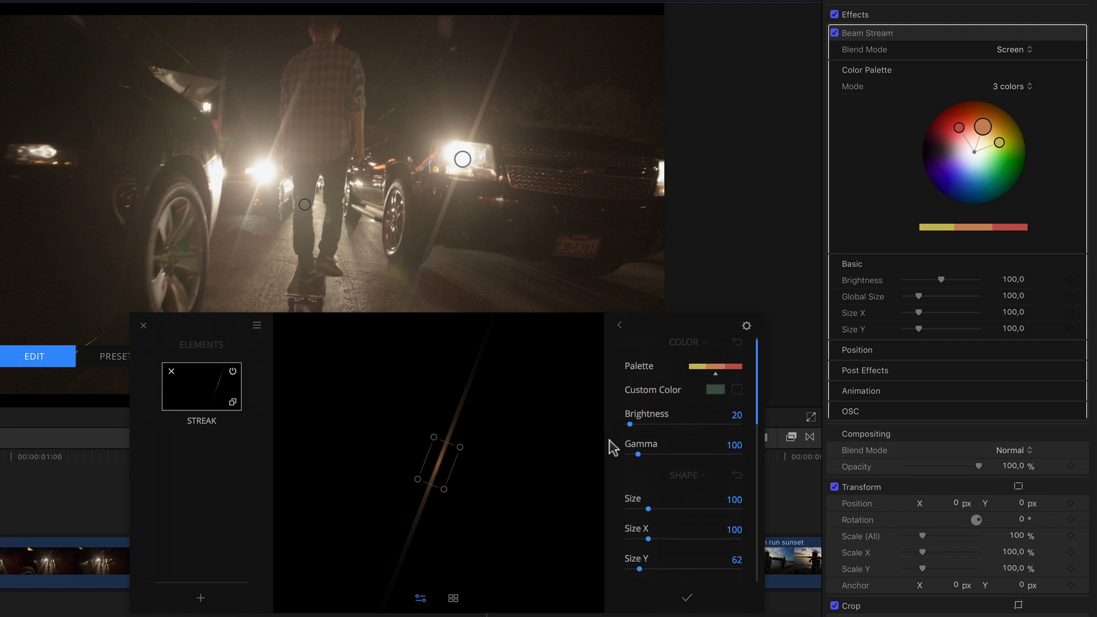
pyautogui.scroll(-3)
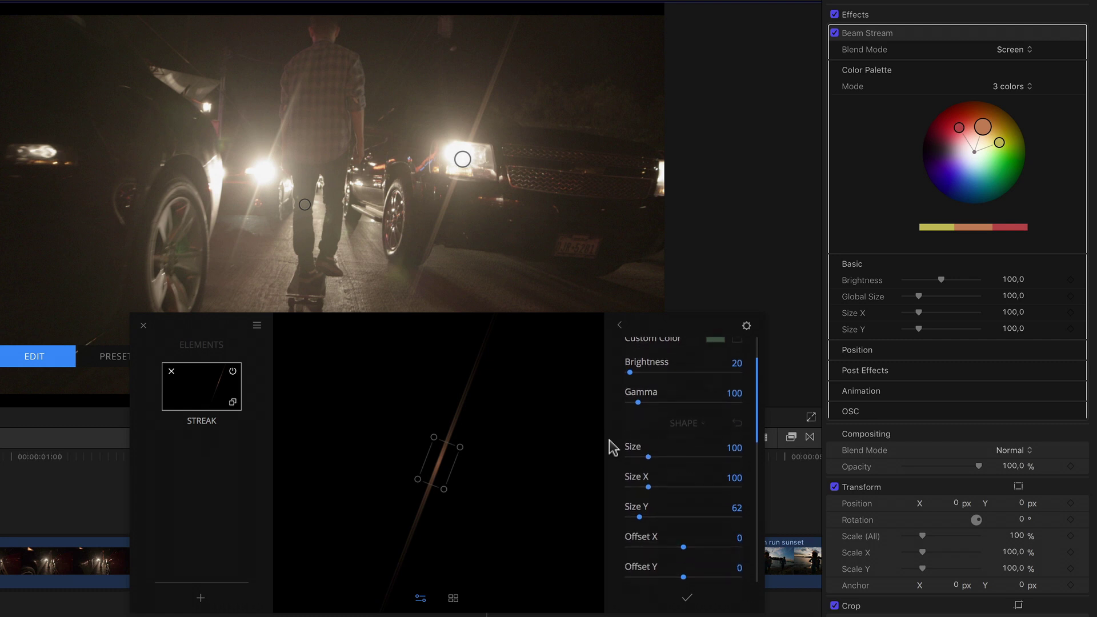
pyautogui.scroll(-3)
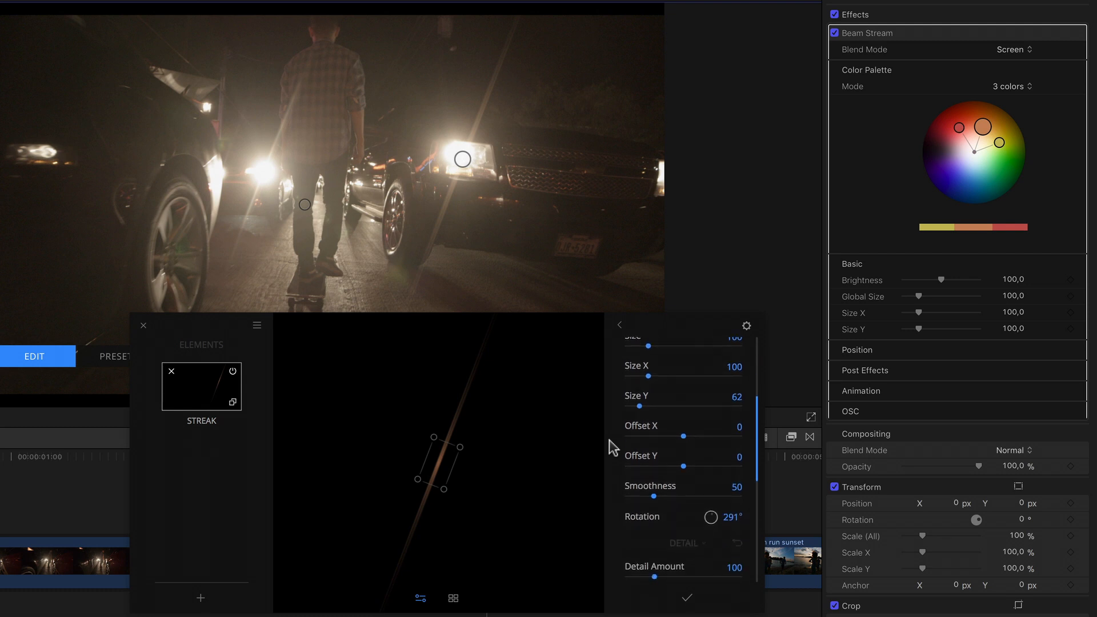
pyautogui.scroll(-3)
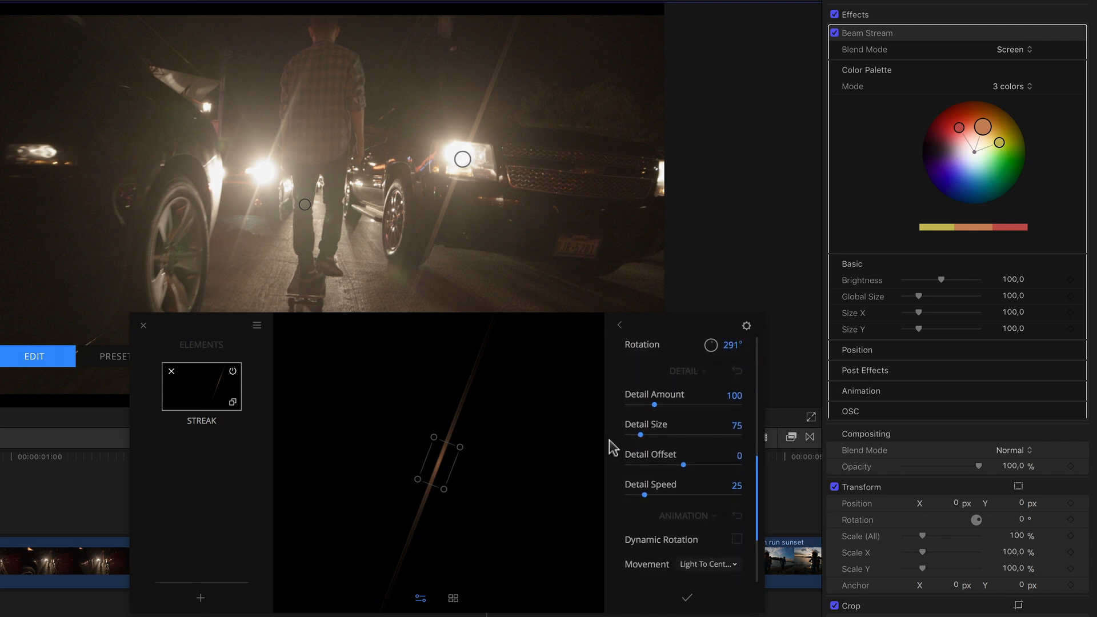
pyautogui.scroll(-3)
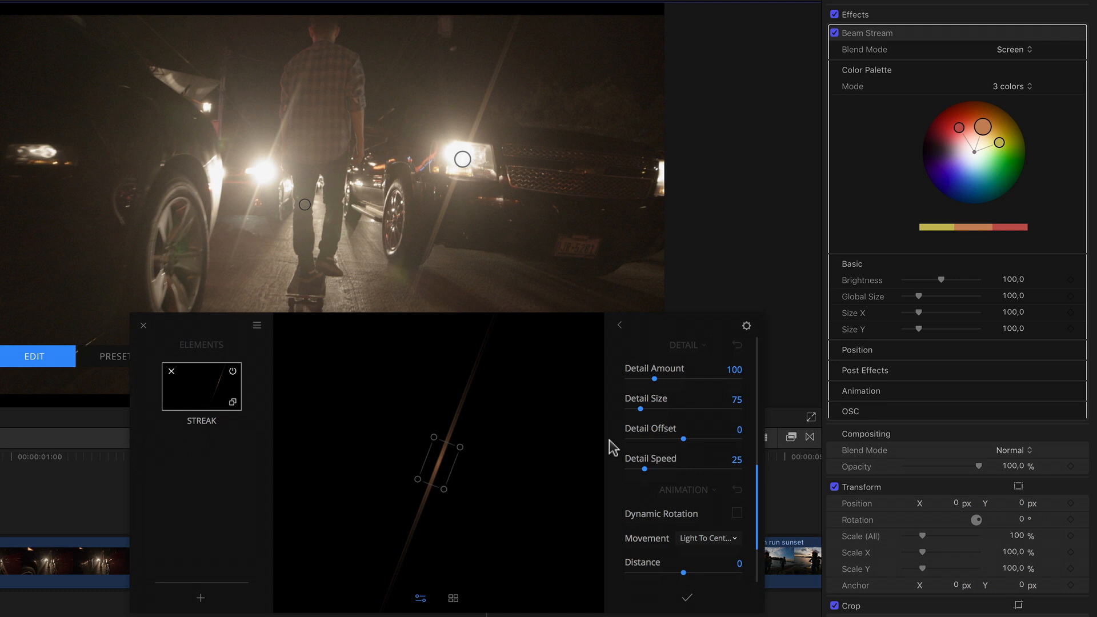
pyautogui.scroll(3)
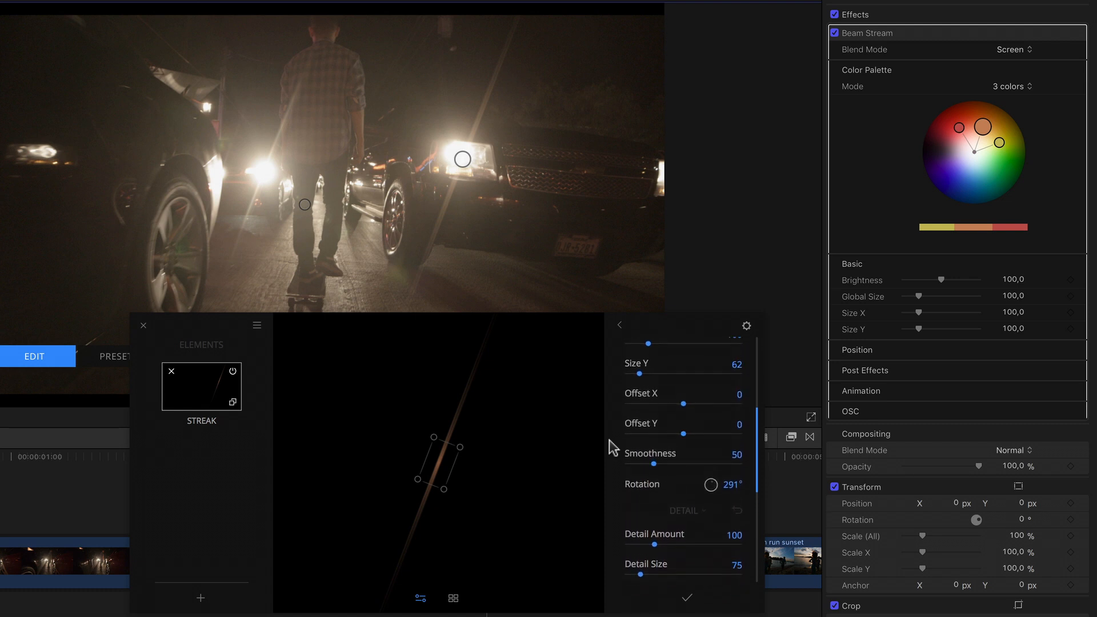
pyautogui.moveTo(656, 468)
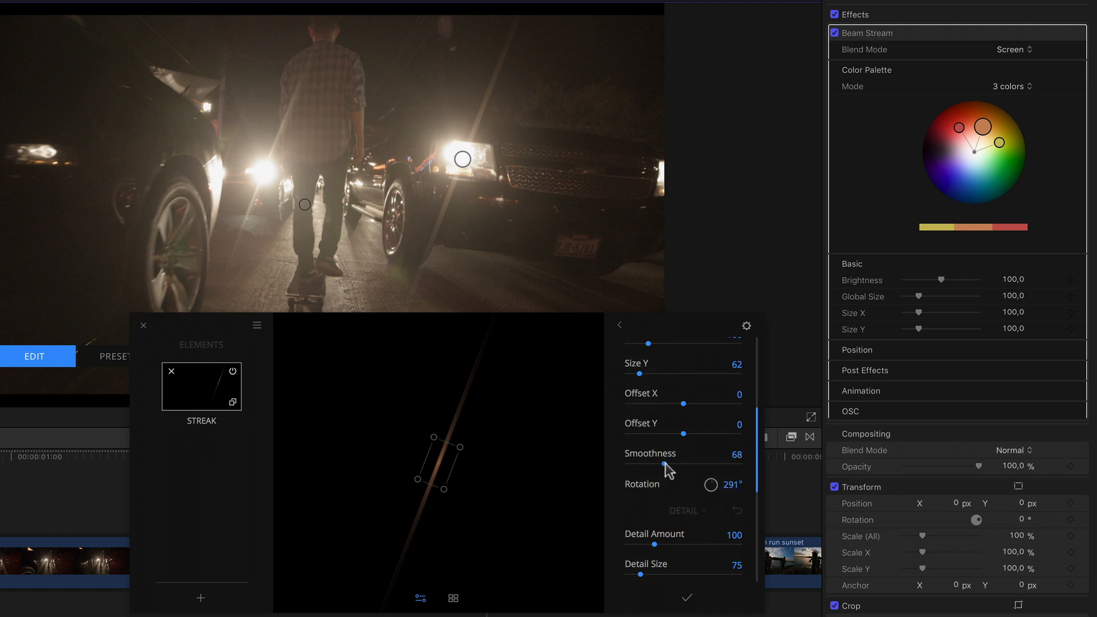
pyautogui.moveTo(619, 465)
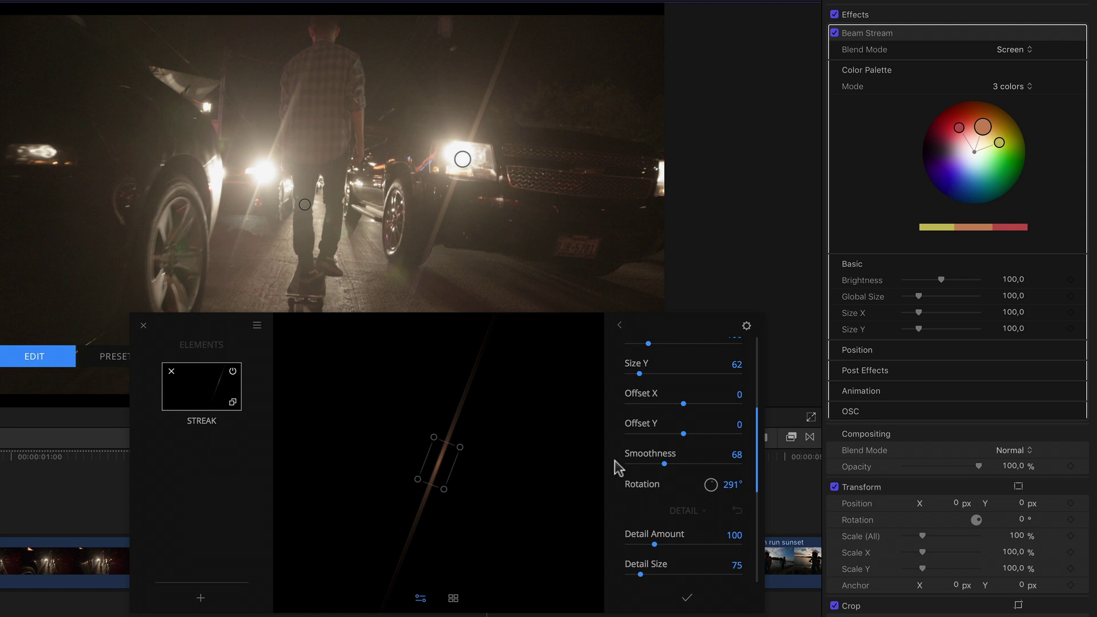
pyautogui.scroll(-3)
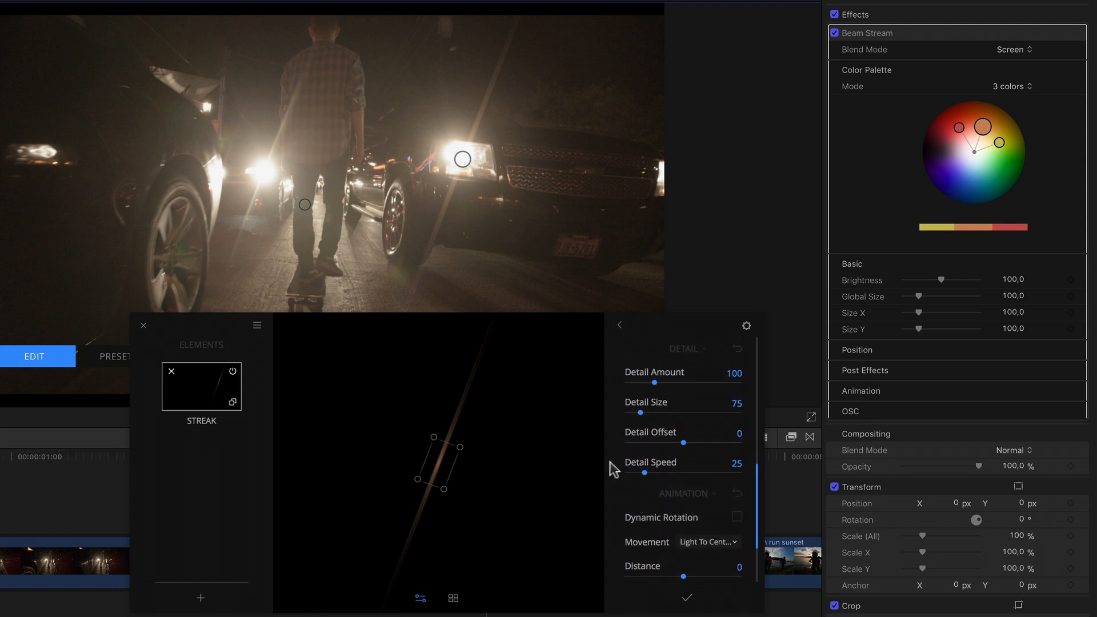
pyautogui.scroll(3)
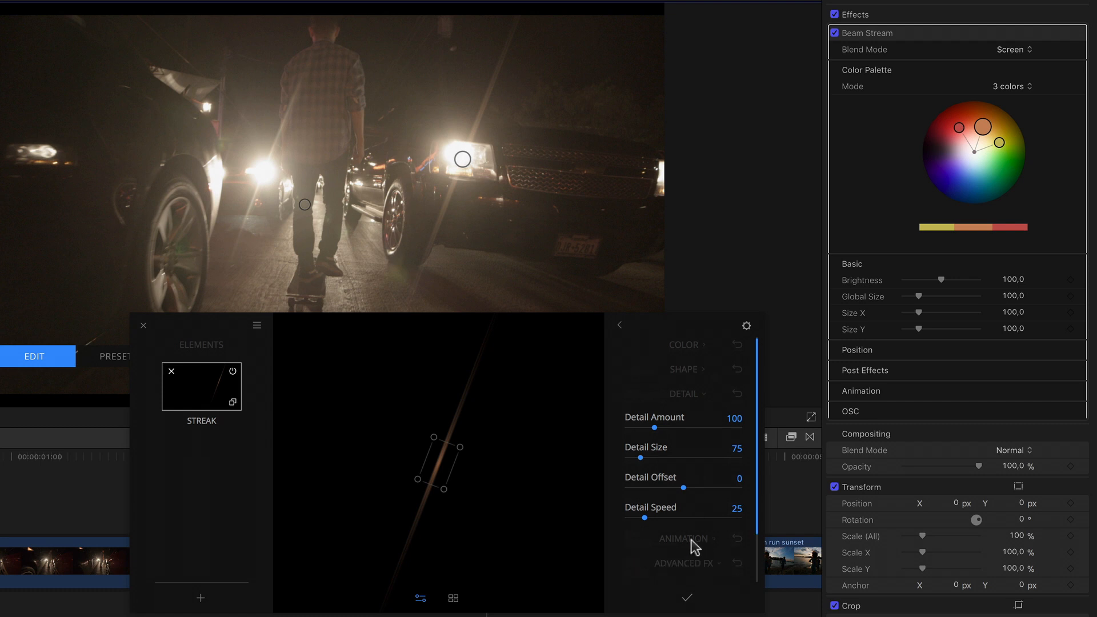
pyautogui.moveTo(604, 492)
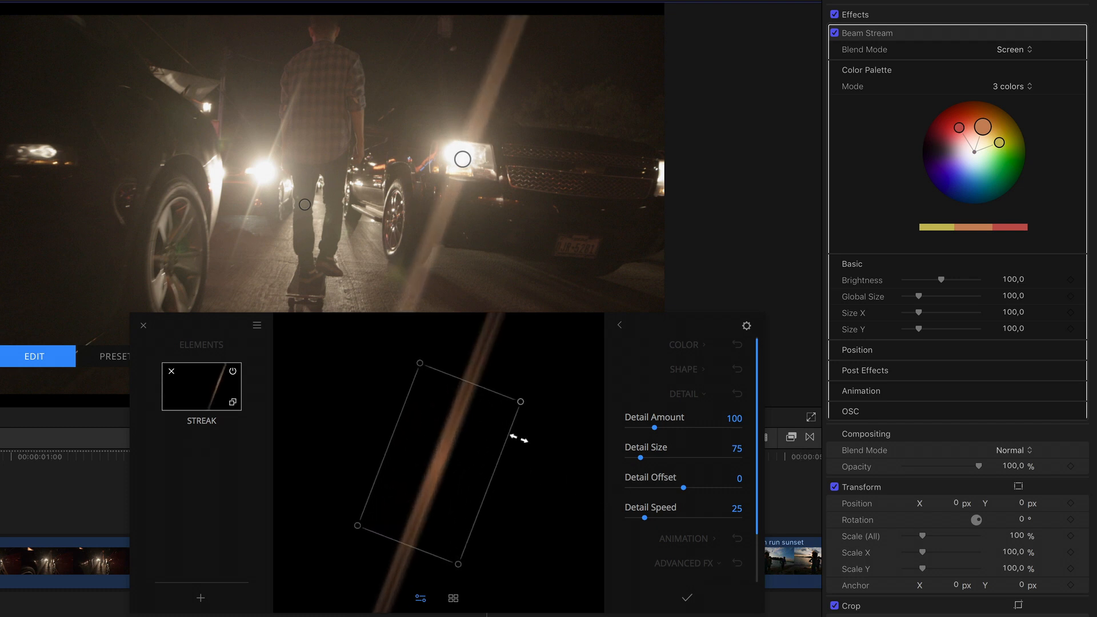
pyautogui.moveTo(663, 431)
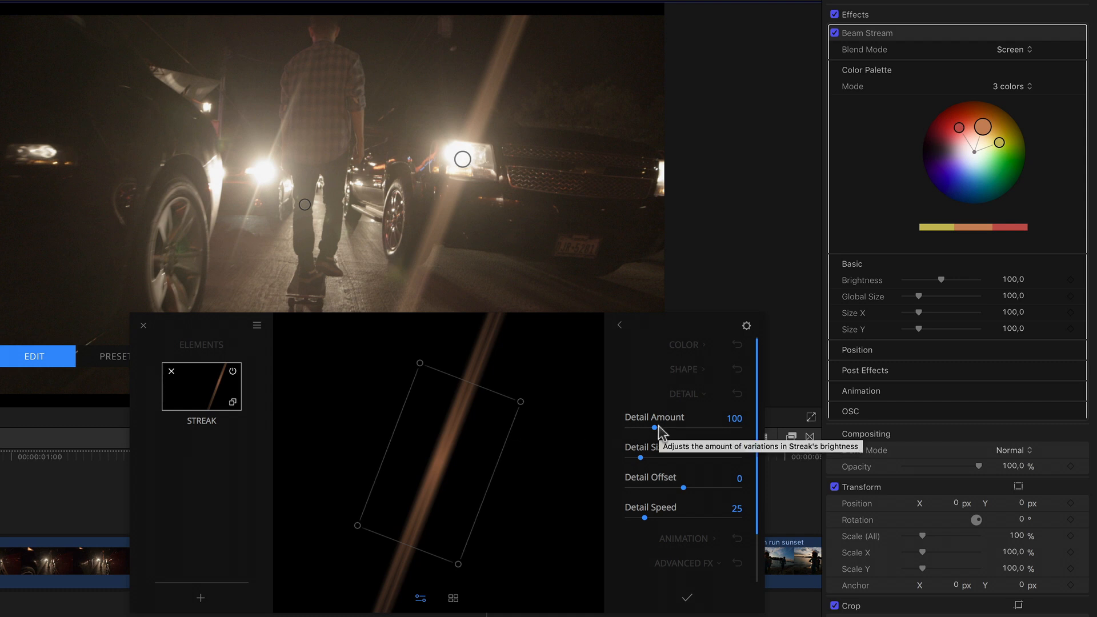
pyautogui.moveTo(645, 435)
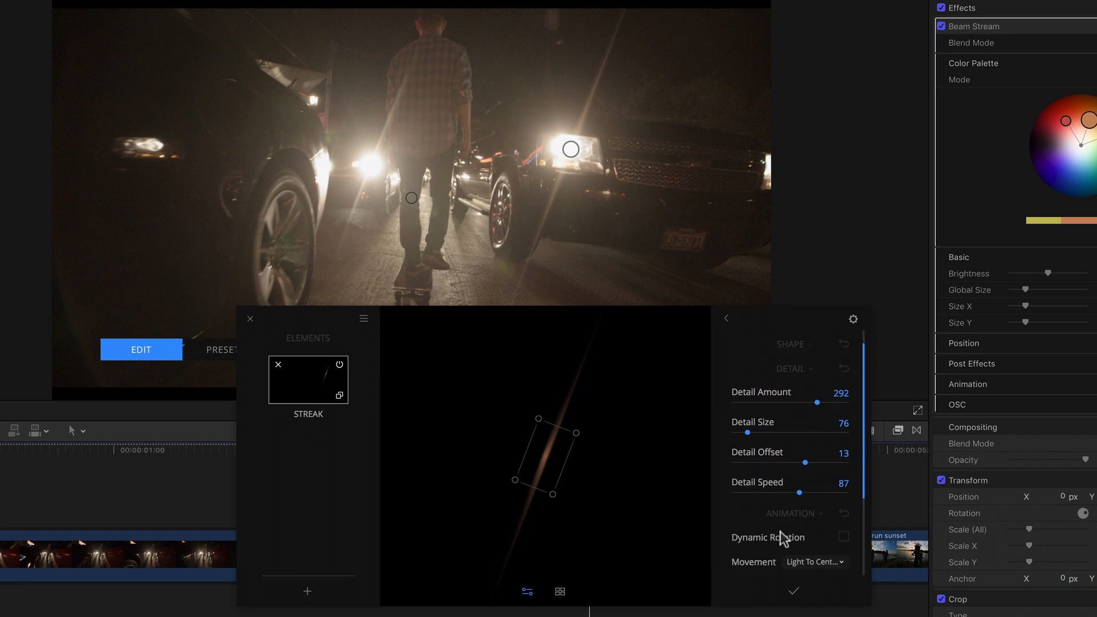
# - Scroll to the streak's Animation section and enable Dynamic Rotation
pyautogui.scroll(-3)
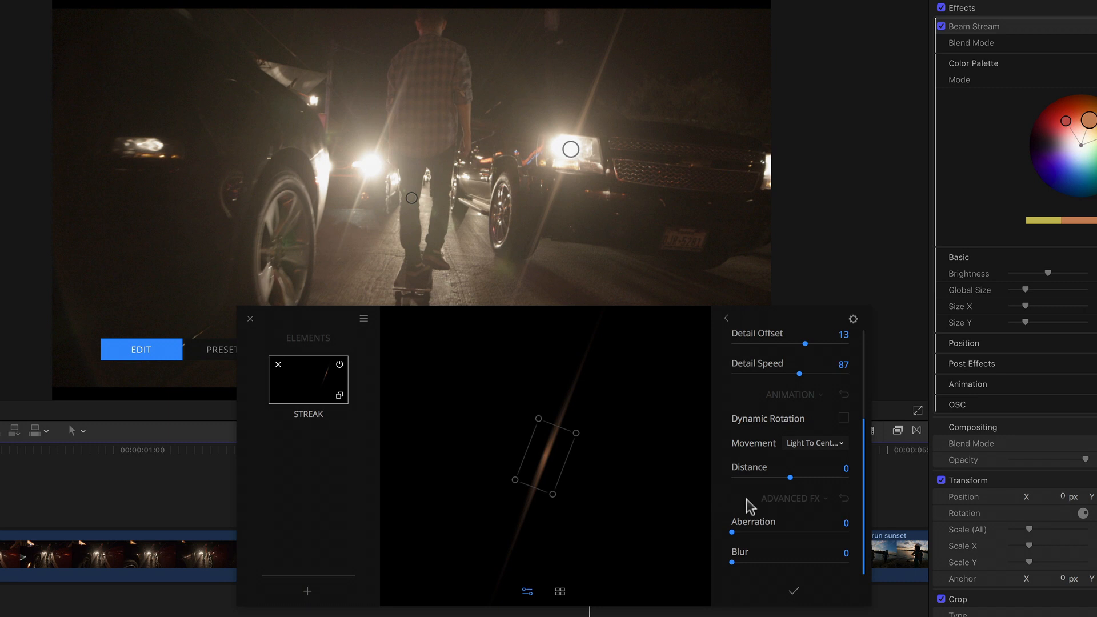
pyautogui.scroll(3)
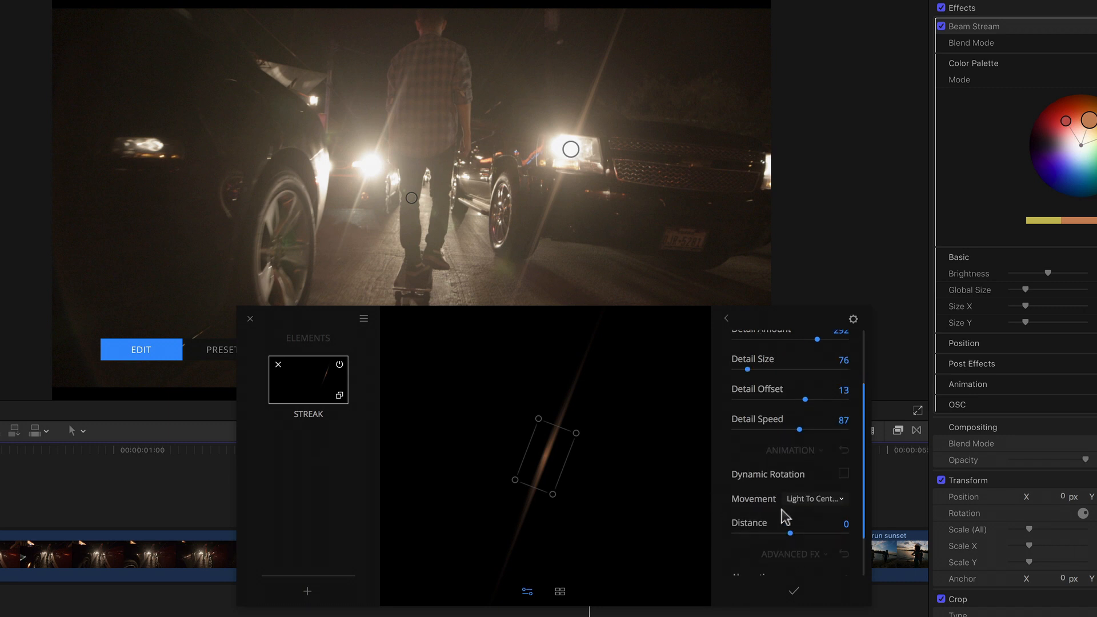
pyautogui.scroll(-3)
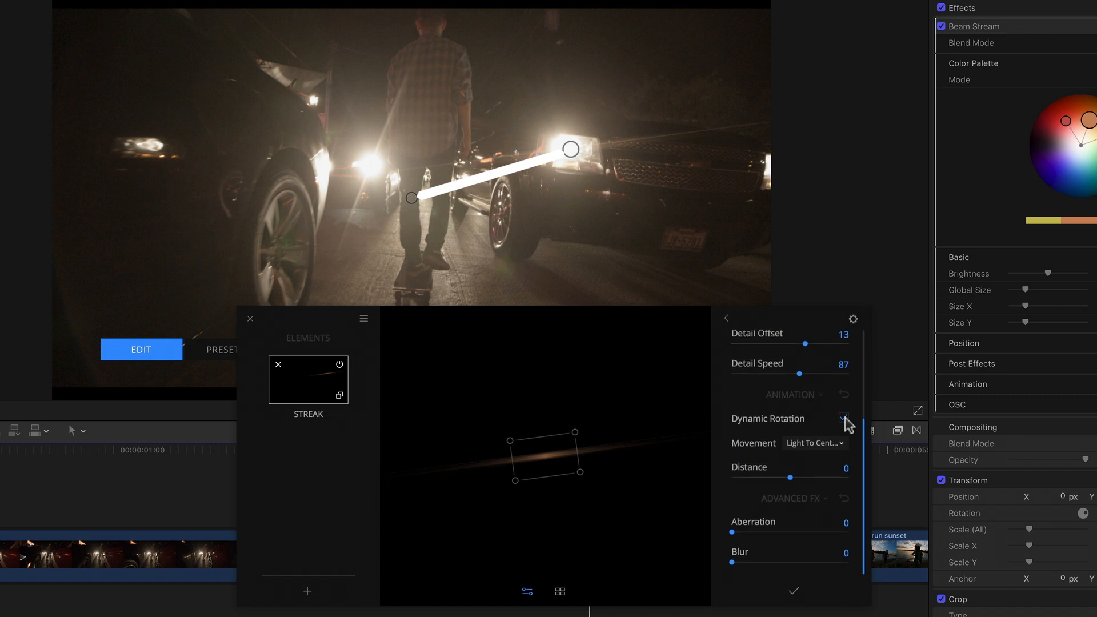
pyautogui.click(844, 418)
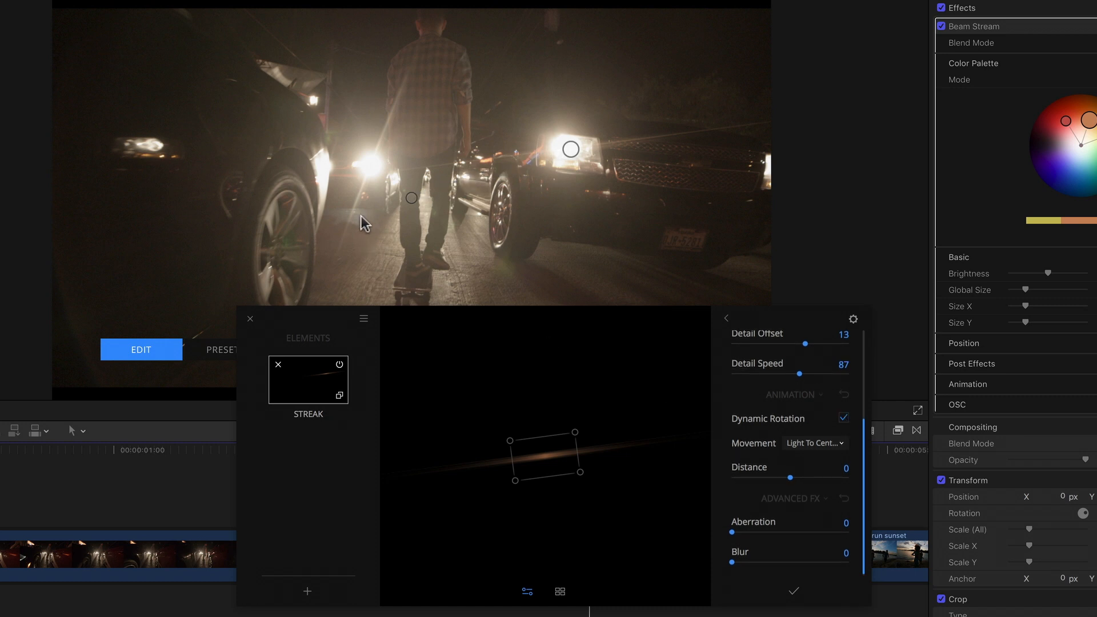
# - Review the streak movement types and drag the light source onto the truck's right headlight
pyautogui.click(815, 442)
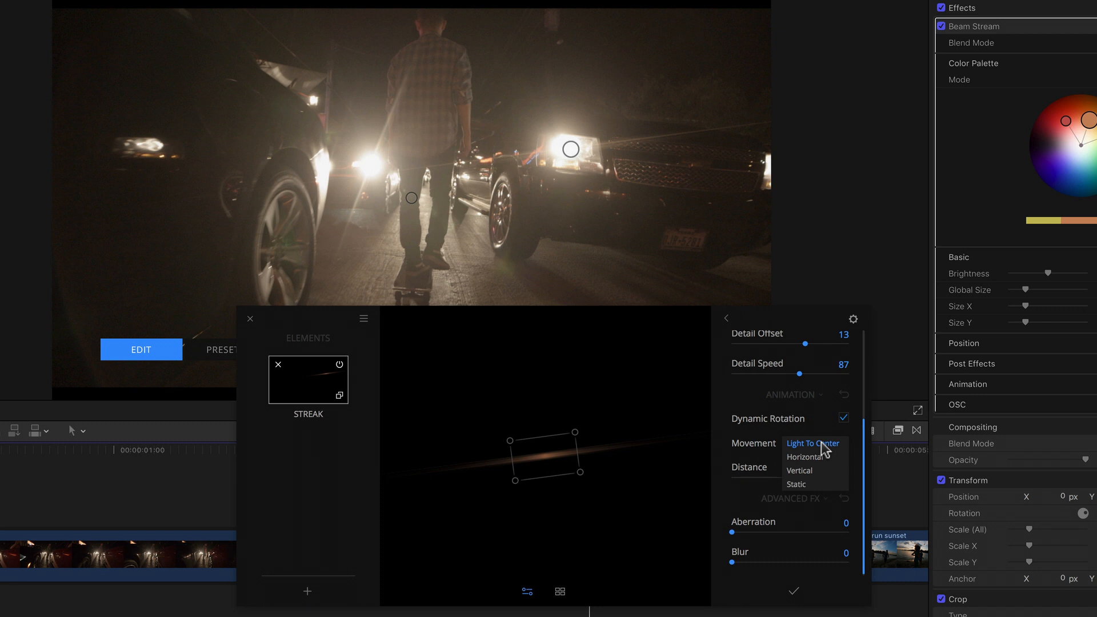
pyautogui.moveTo(846, 452)
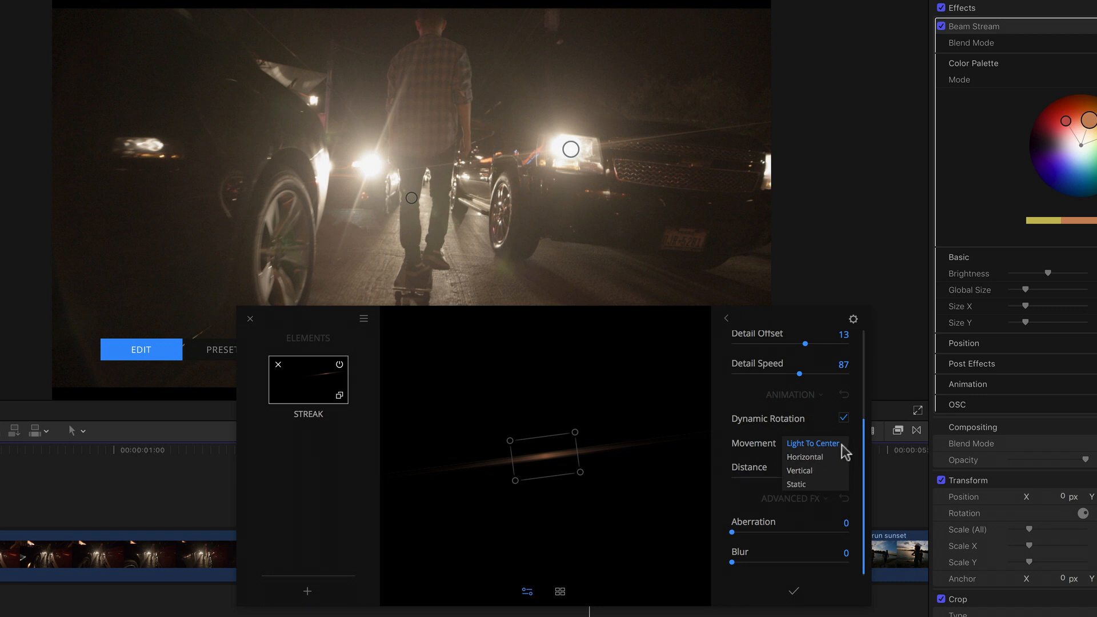
pyautogui.moveTo(762, 448)
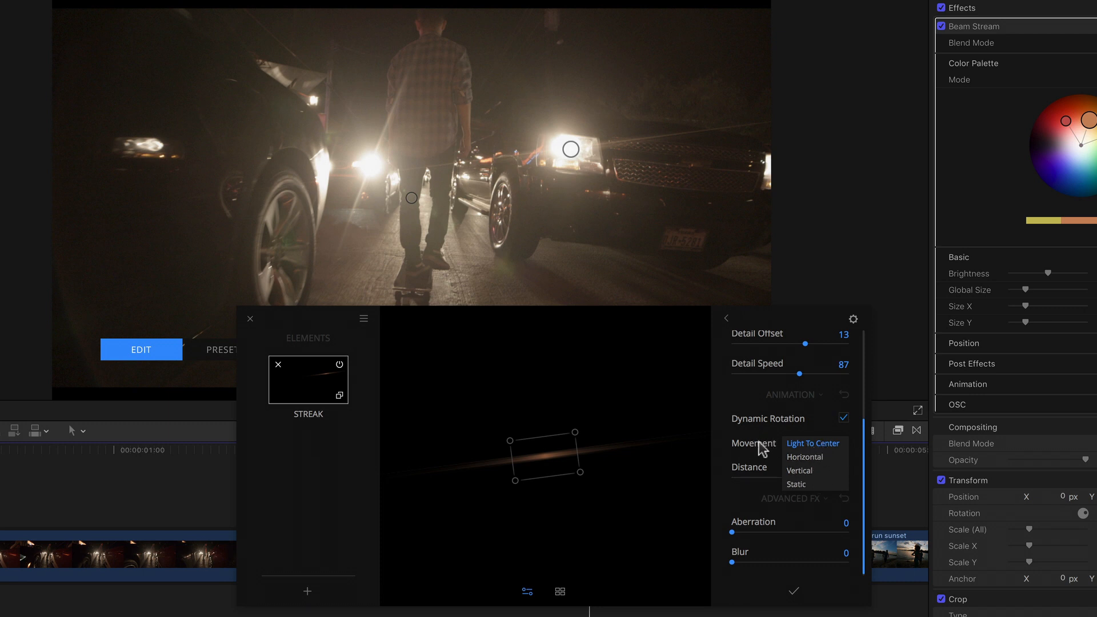
pyautogui.click(814, 443)
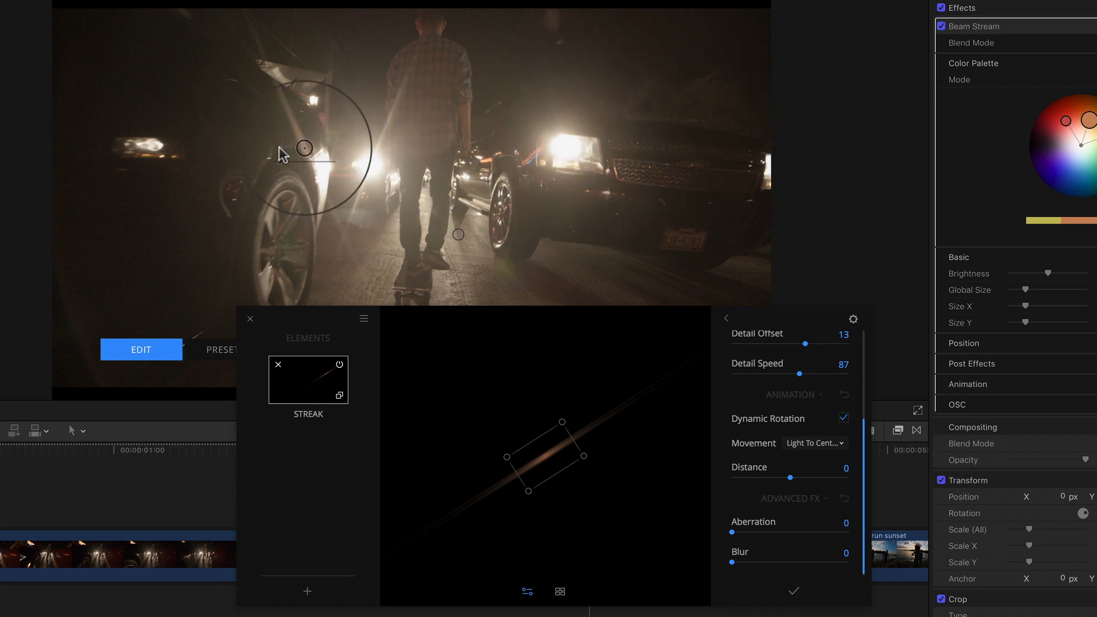
pyautogui.moveTo(305, 149); pyautogui.dragTo(441, 235)
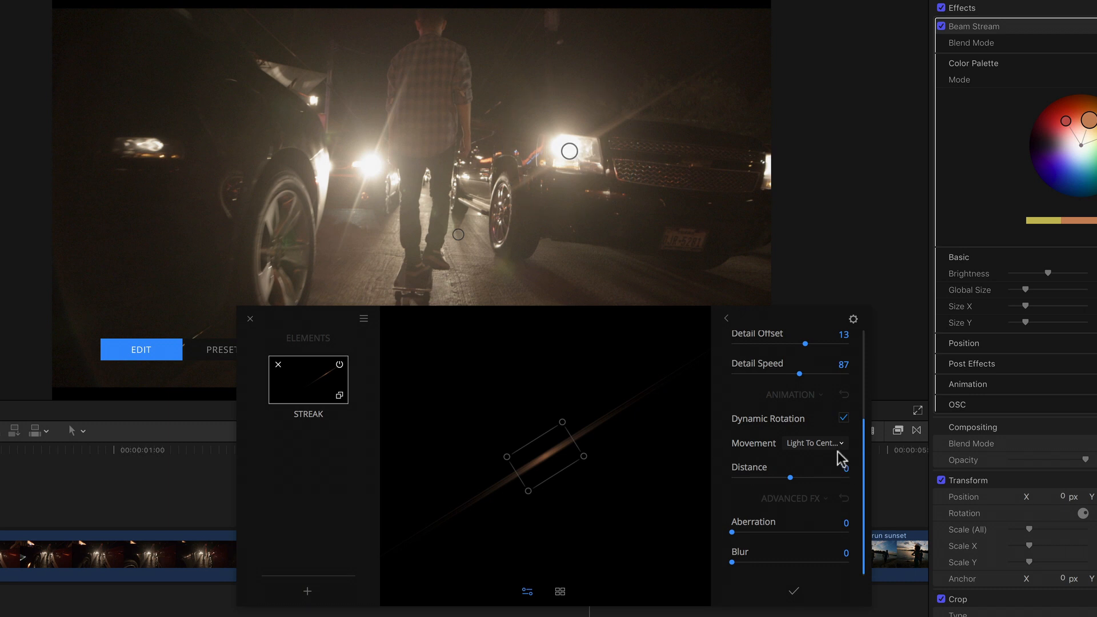
# - Try Static streak movement, then switch it back to Light To Center
pyautogui.click(816, 442)
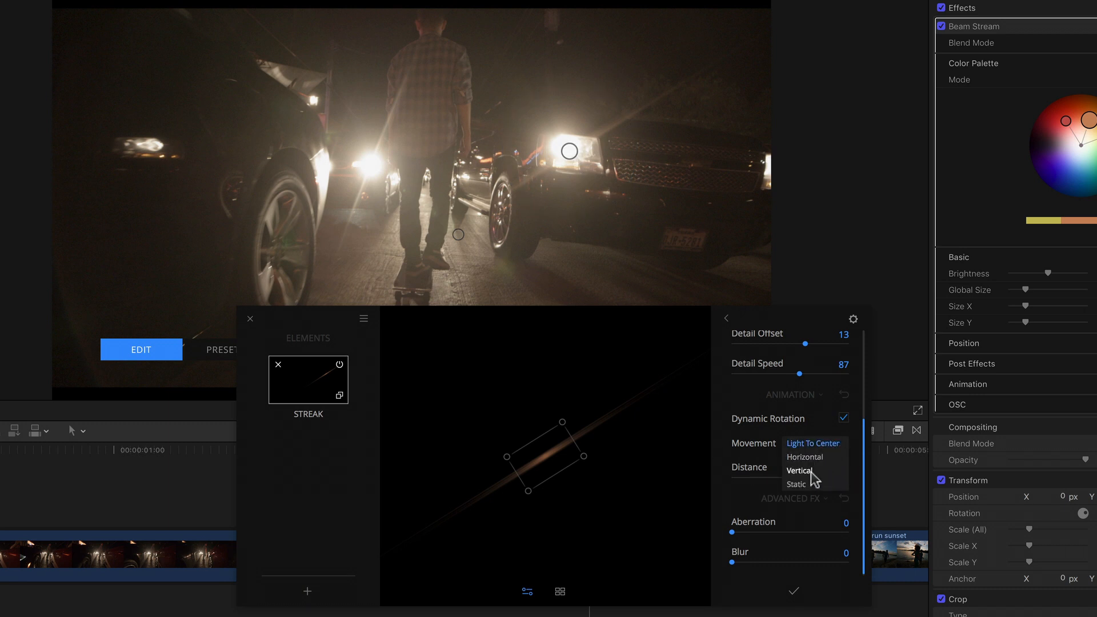
pyautogui.click(798, 484)
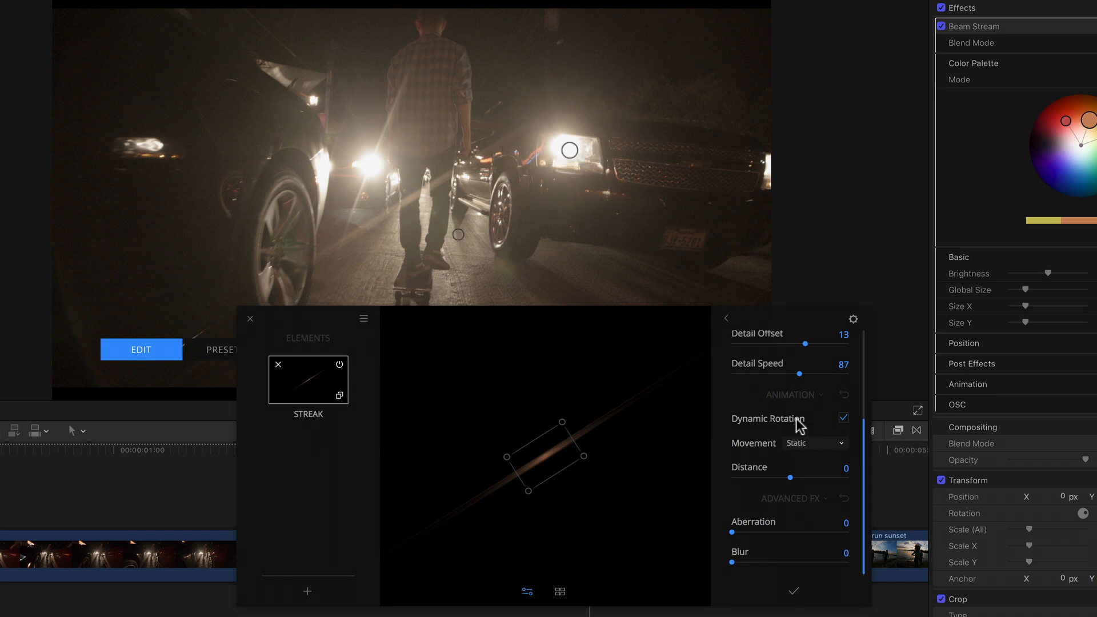
pyautogui.click(814, 443)
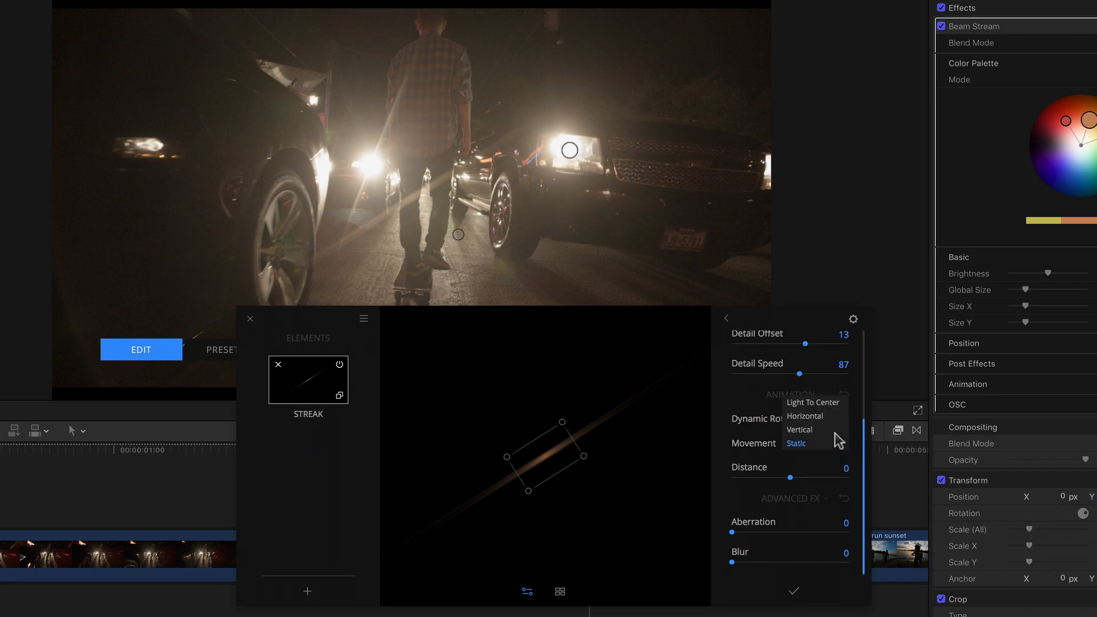
pyautogui.click(813, 402)
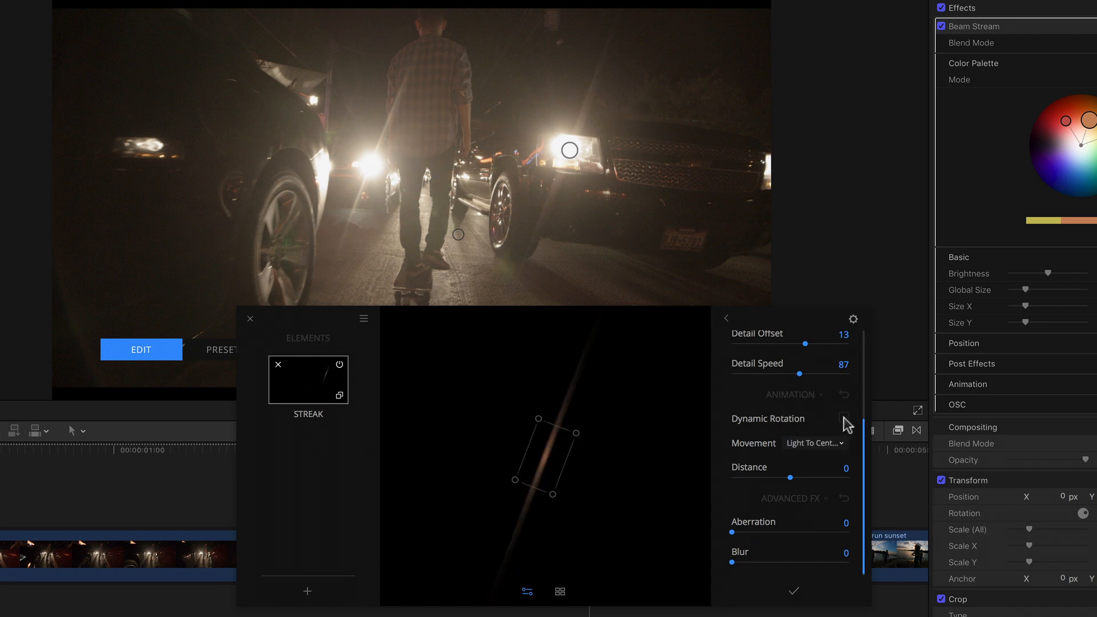
pyautogui.moveTo(253, 608)
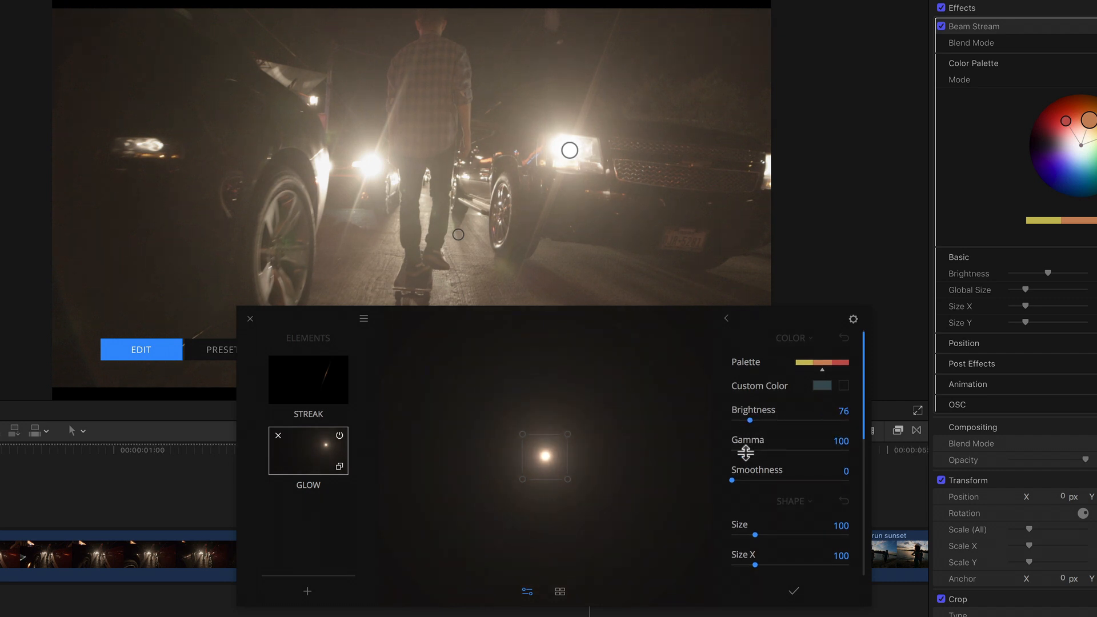
# - Scroll down the new glow element's settings to lower Gamma to 51
pyautogui.scroll(-3)
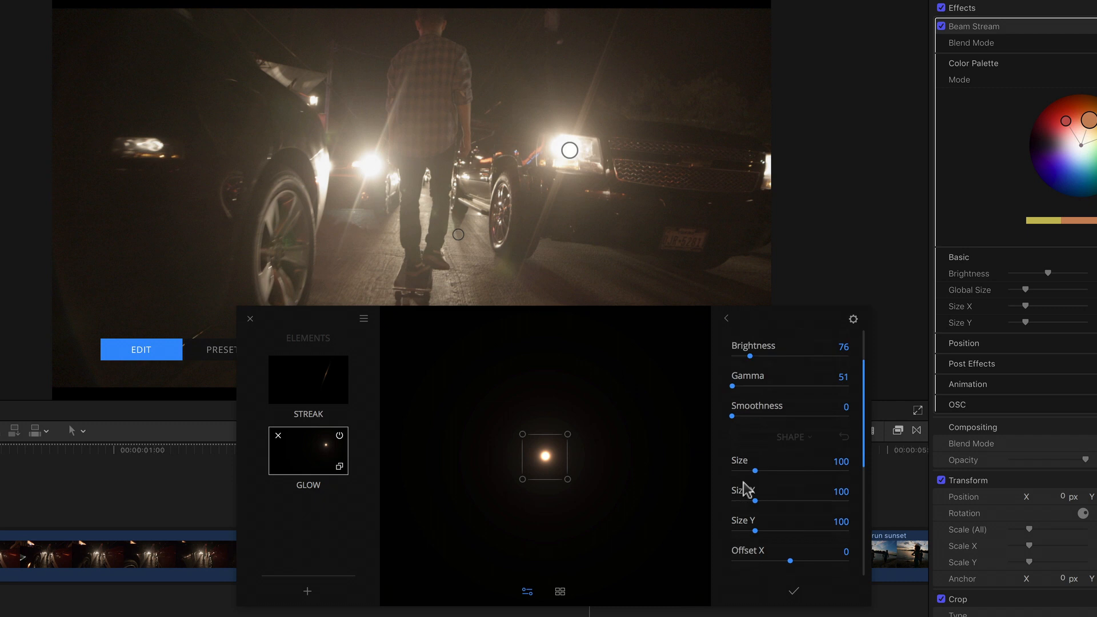
pyautogui.scroll(-3)
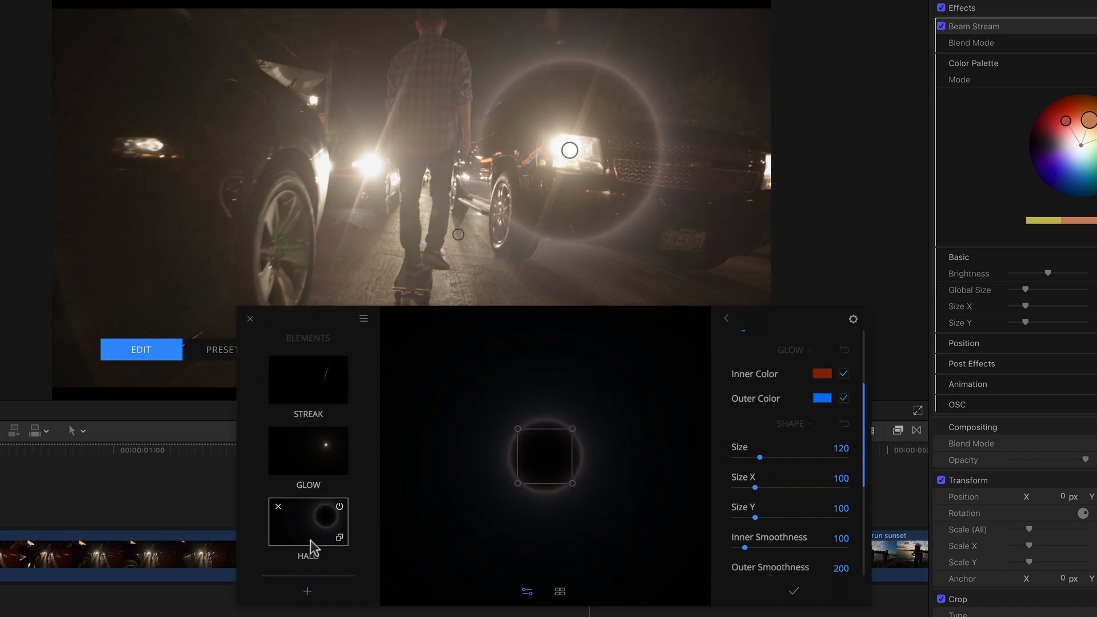
pyautogui.moveTo(644, 248)
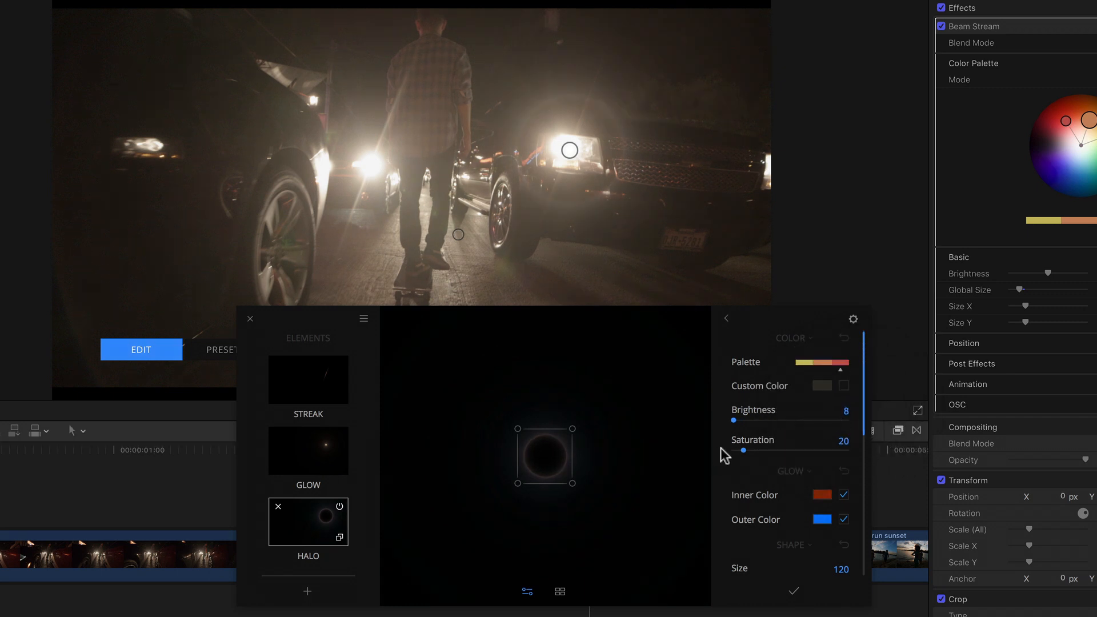
# - Scroll to the halo's Color section to set Brightness 8 and Saturation 20
pyautogui.scroll(-3)
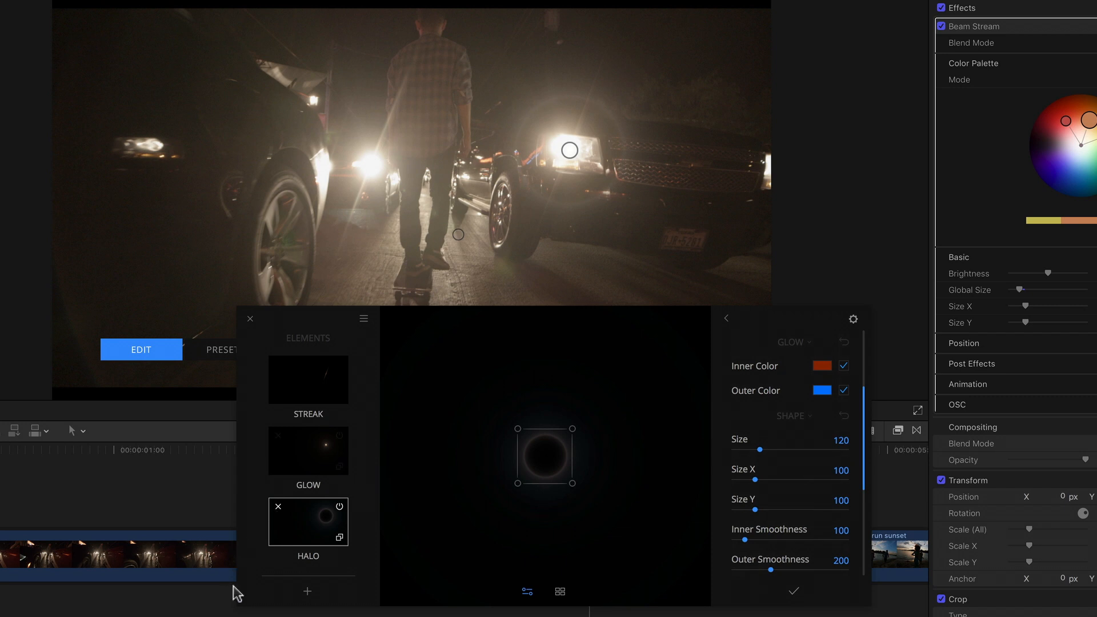
# - Show the available element types from the + button under the Elements list
pyautogui.click(307, 592)
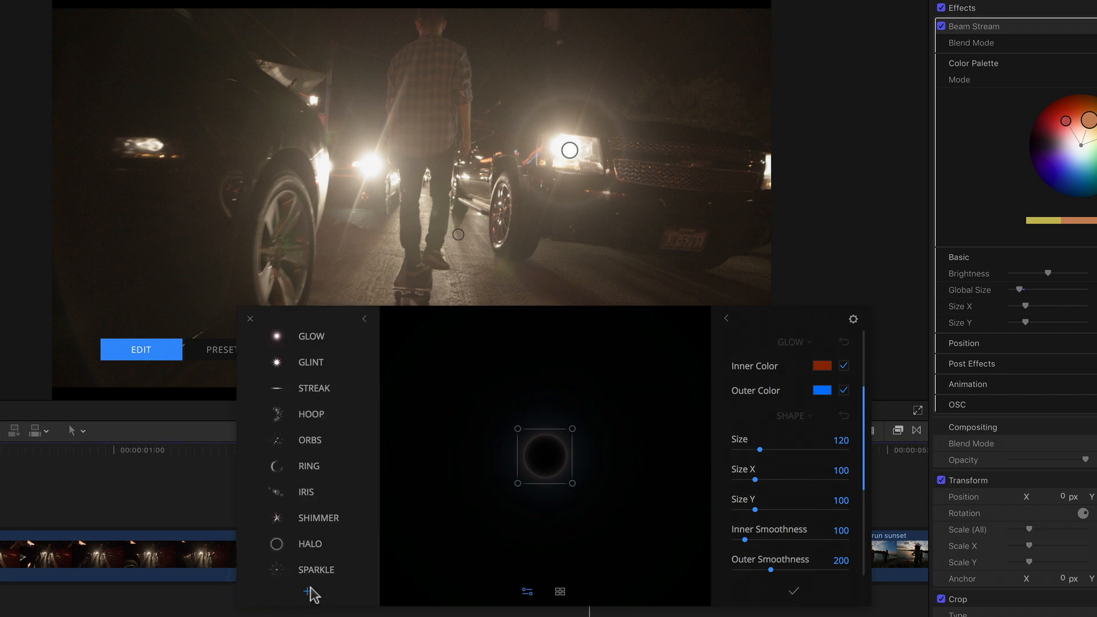
pyautogui.moveTo(371, 476)
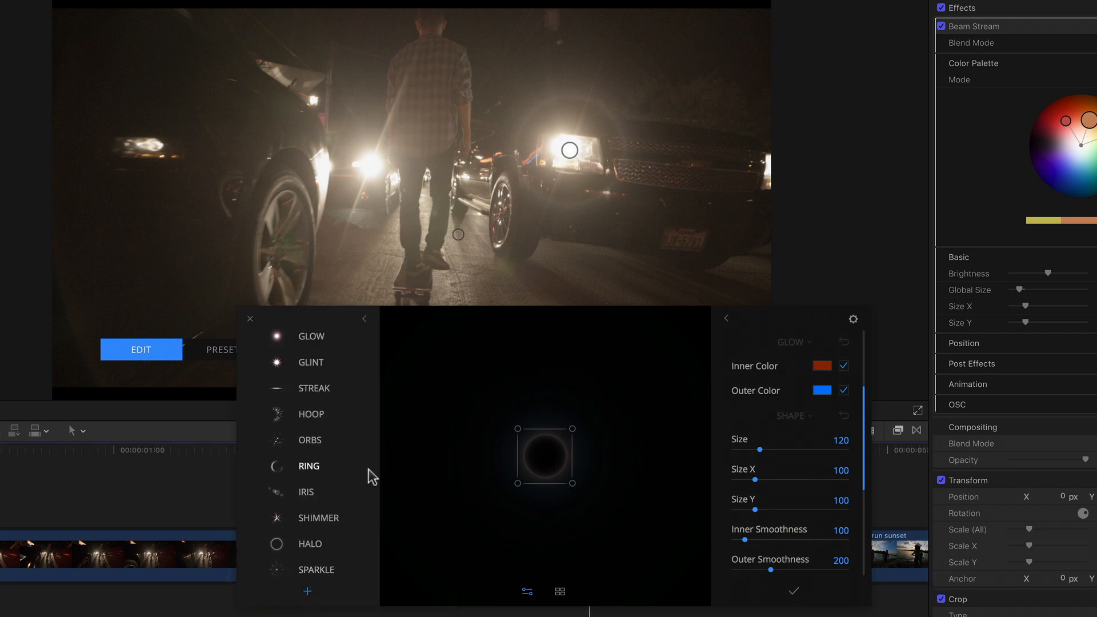
pyautogui.moveTo(350, 474)
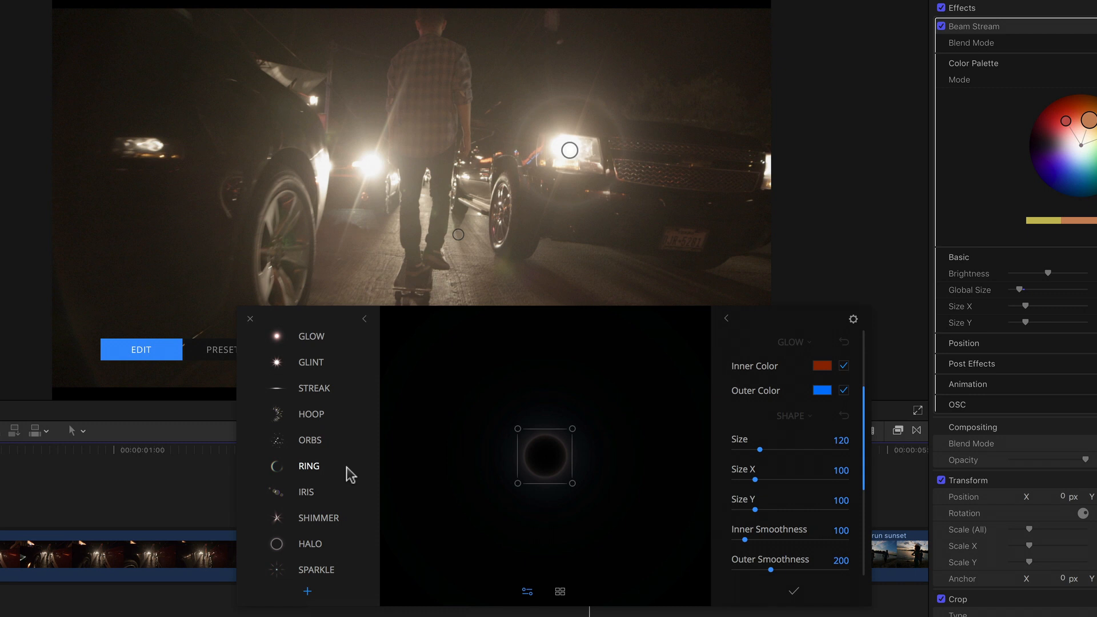
pyautogui.moveTo(322, 451)
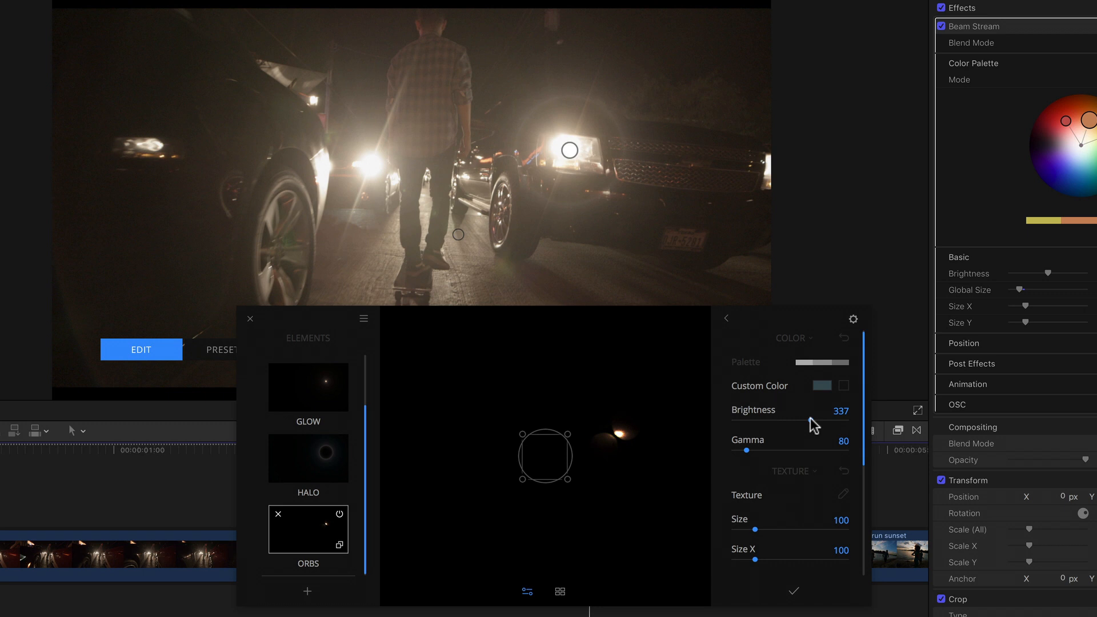
pyautogui.moveTo(811, 424)
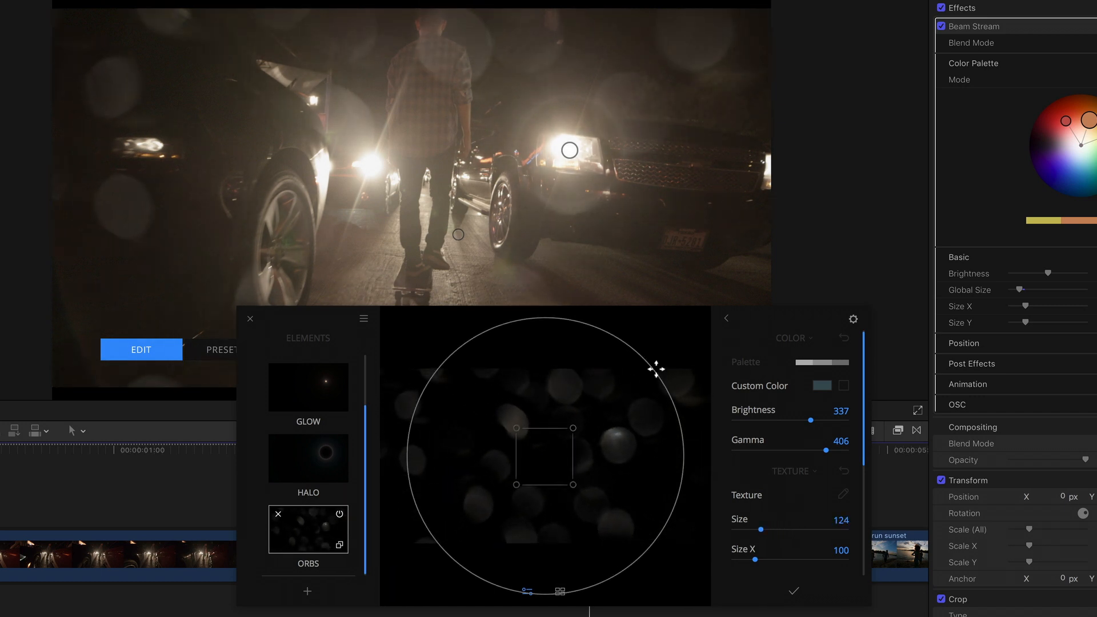
pyautogui.moveTo(633, 386)
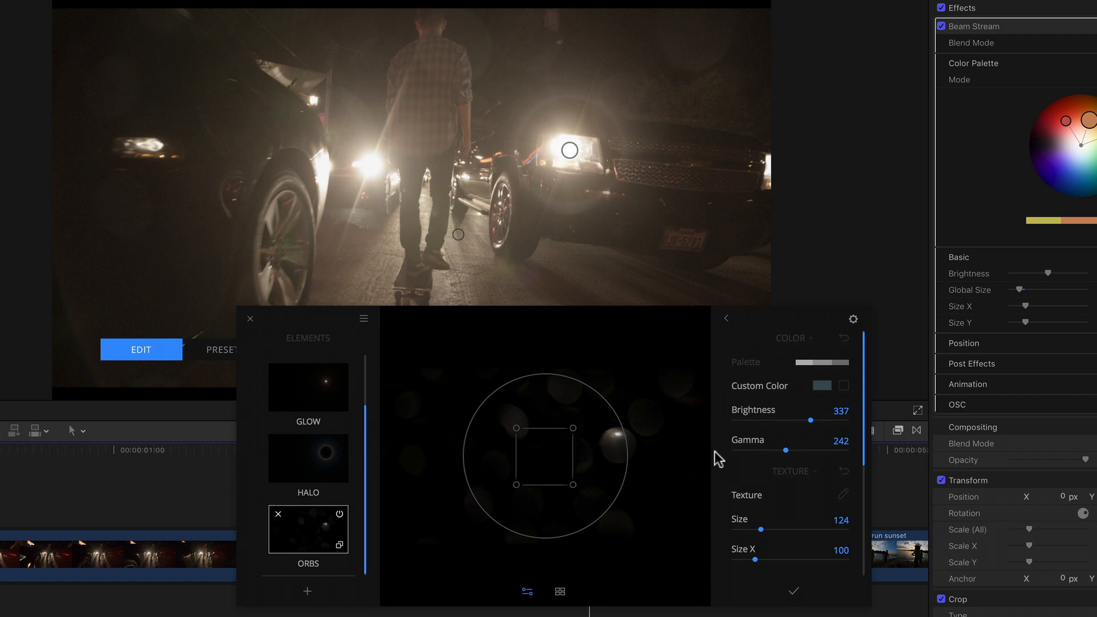
# - Scroll the orbs parameters down to reach Texture Size and Offset X
pyautogui.scroll(-3)
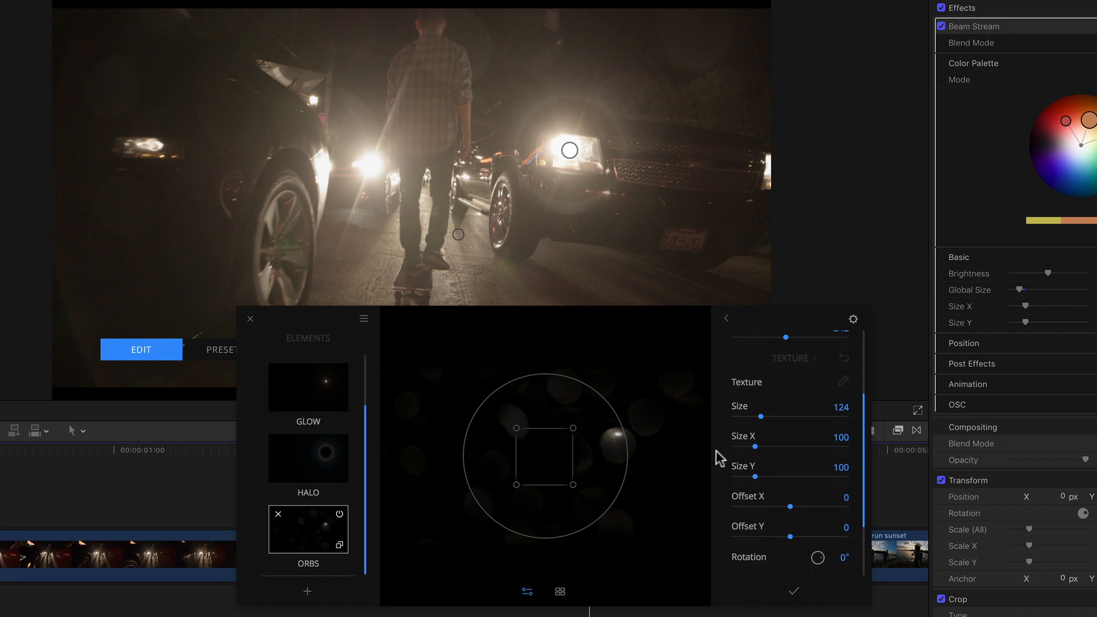
pyautogui.moveTo(729, 456)
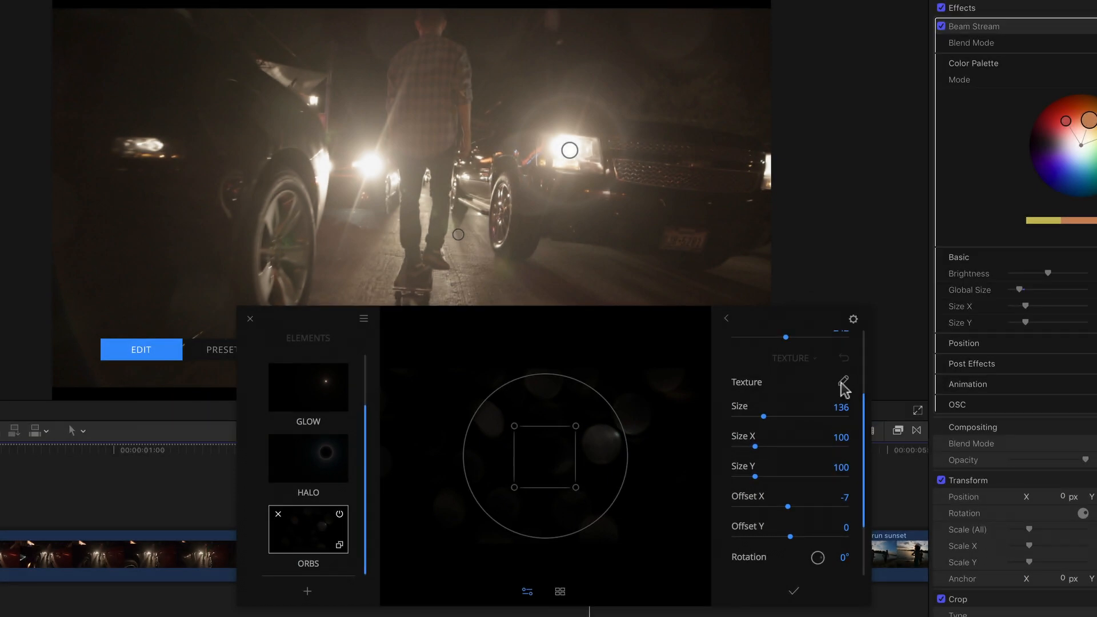
# - Show the lens dirt texture choices for the orbs via the Texture pencil
pyautogui.click(844, 381)
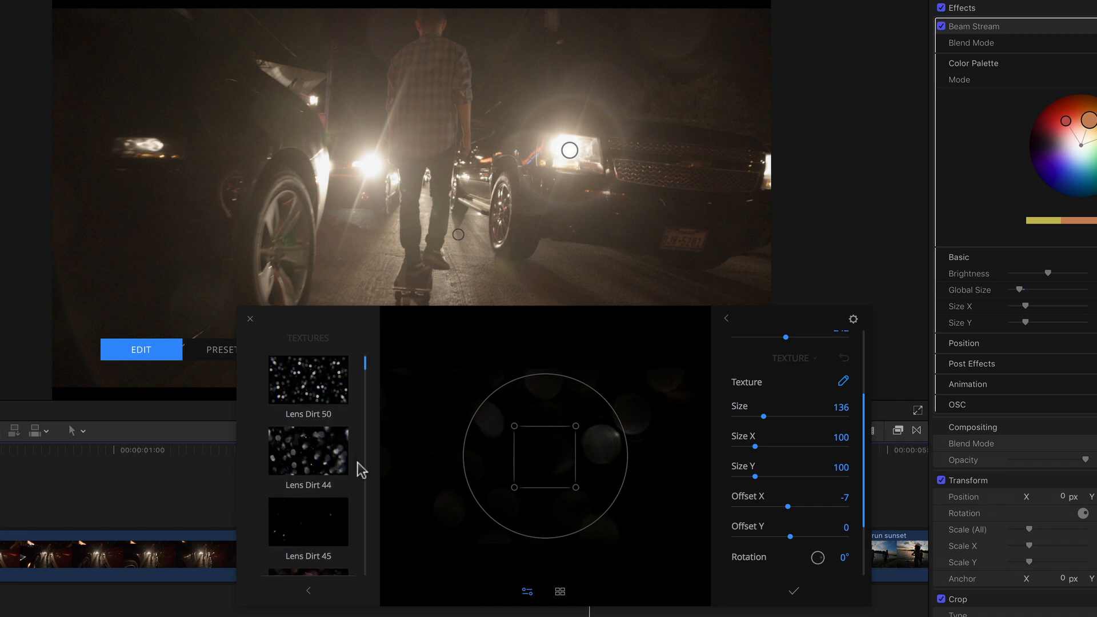
pyautogui.moveTo(311, 390)
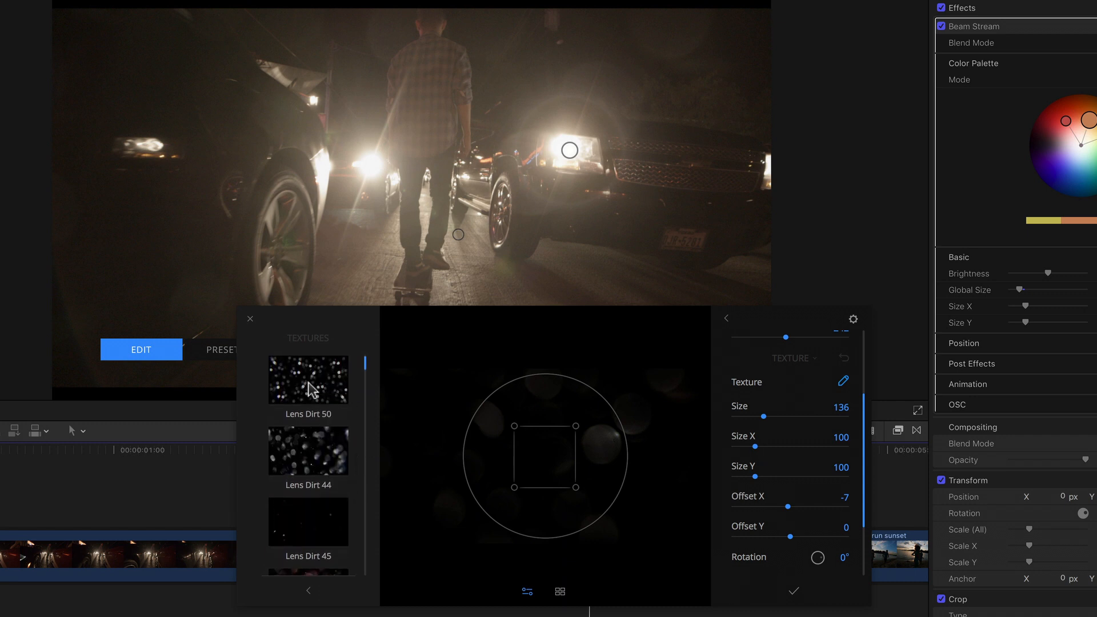
pyautogui.moveTo(320, 390)
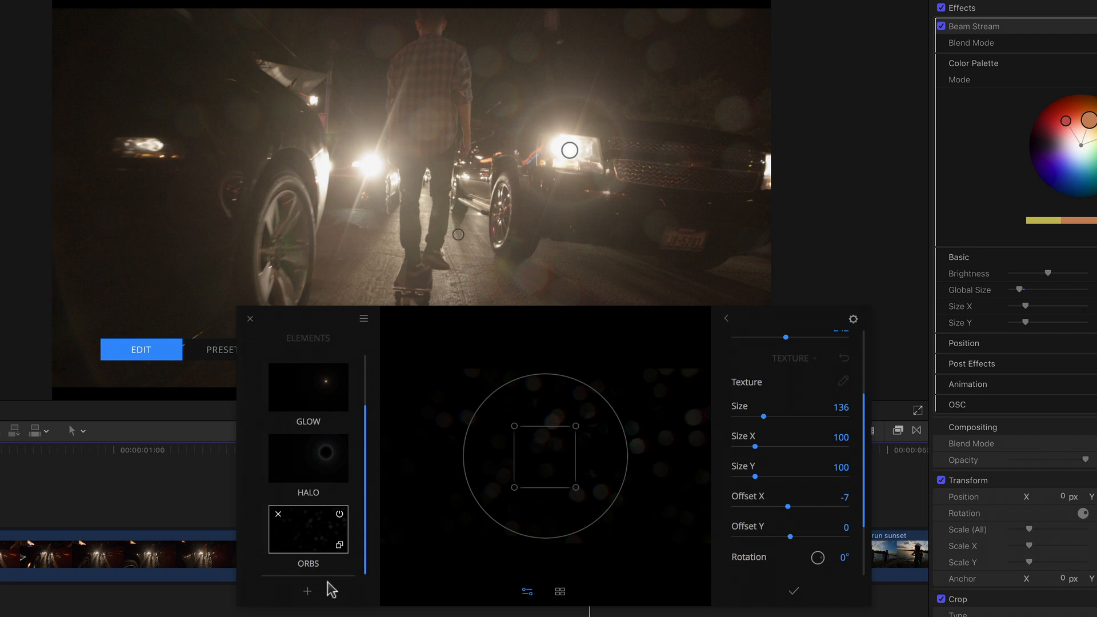
pyautogui.moveTo(695, 442)
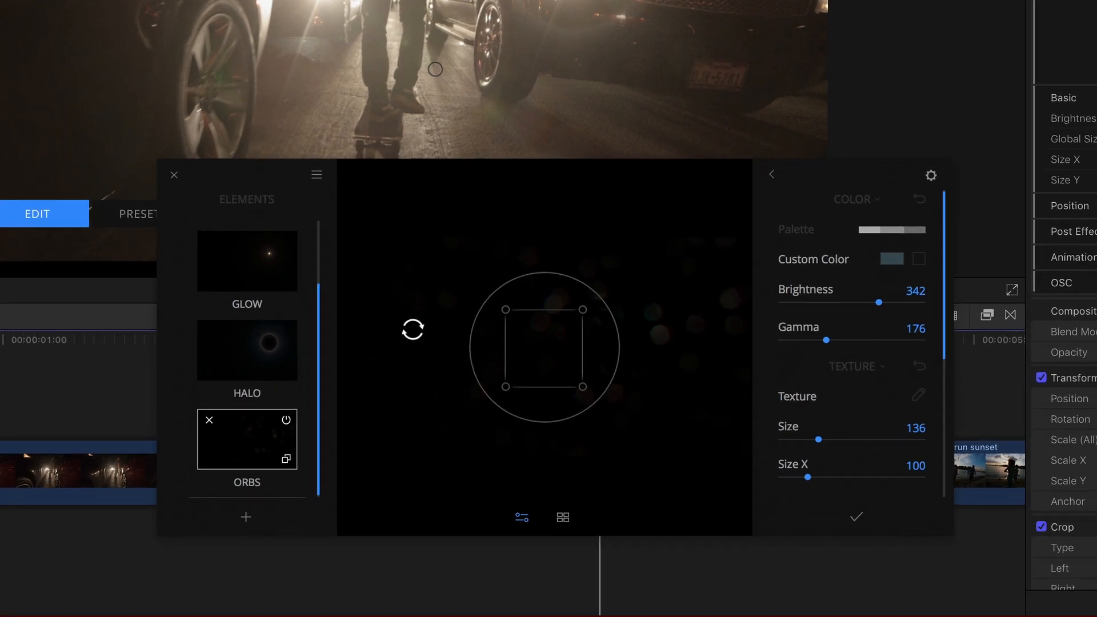
# - Start saving the flare as a preset named 'My Headlight Flare'
pyautogui.click(316, 175)
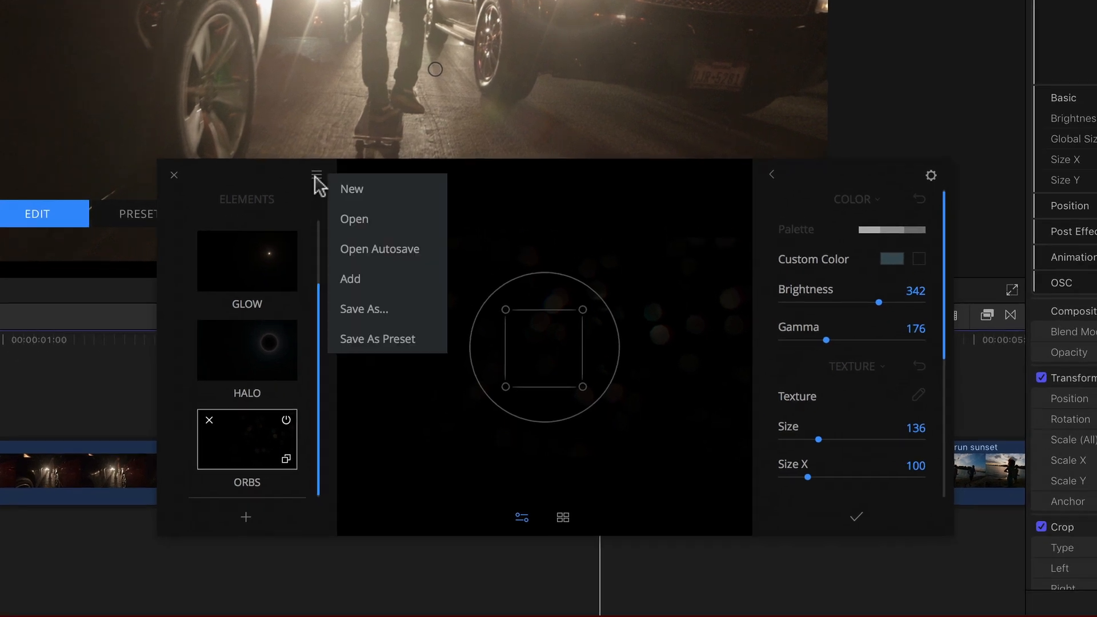
pyautogui.moveTo(364, 309)
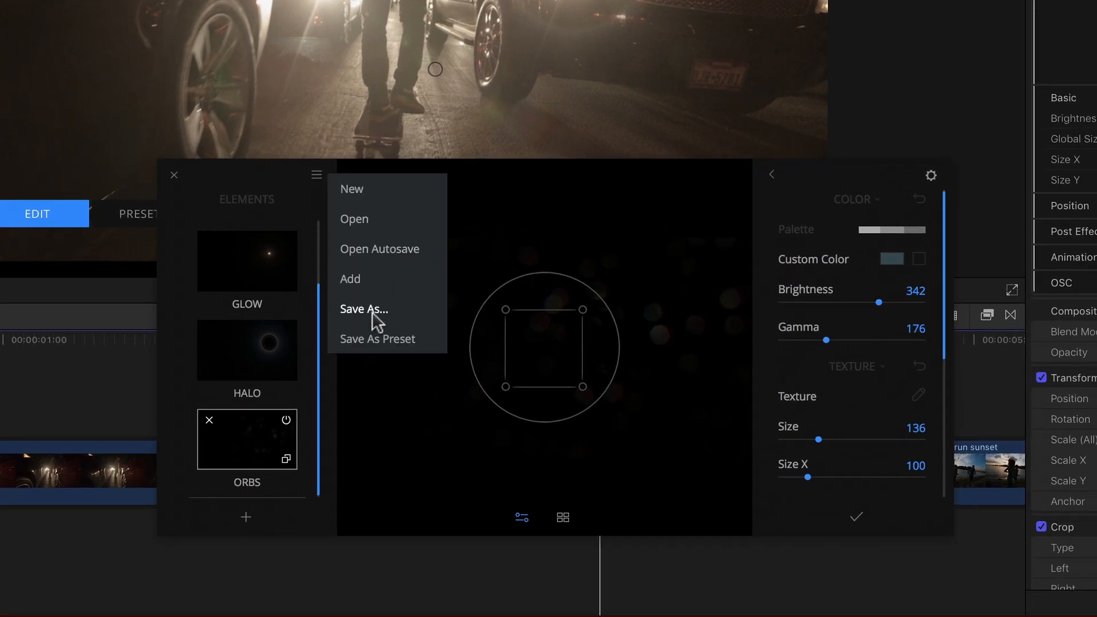
pyautogui.moveTo(437, 351)
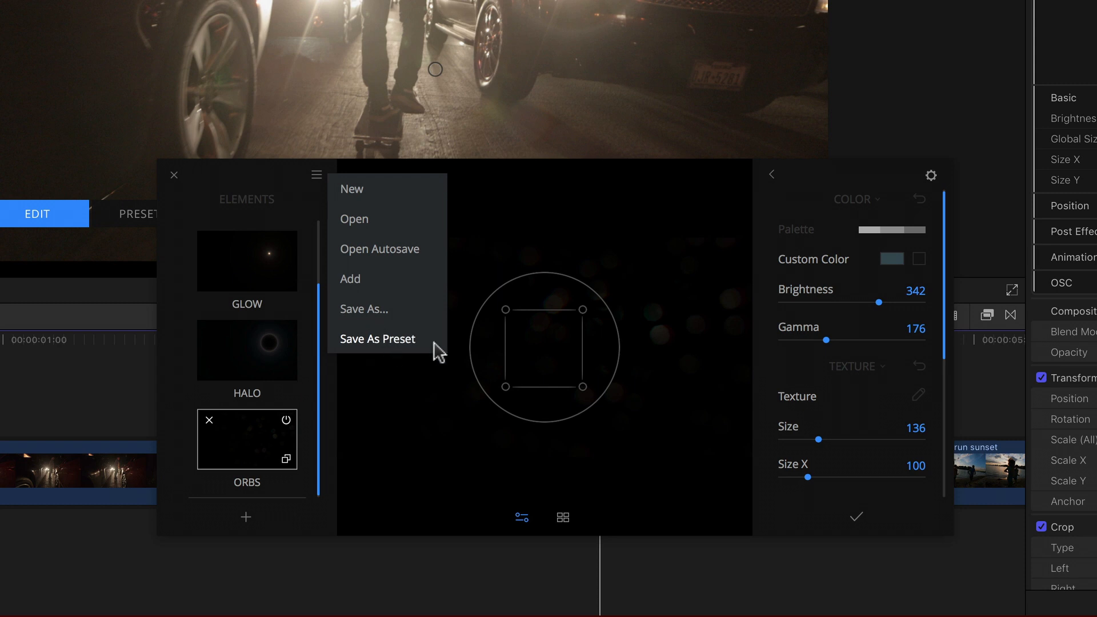
pyautogui.click(376, 338)
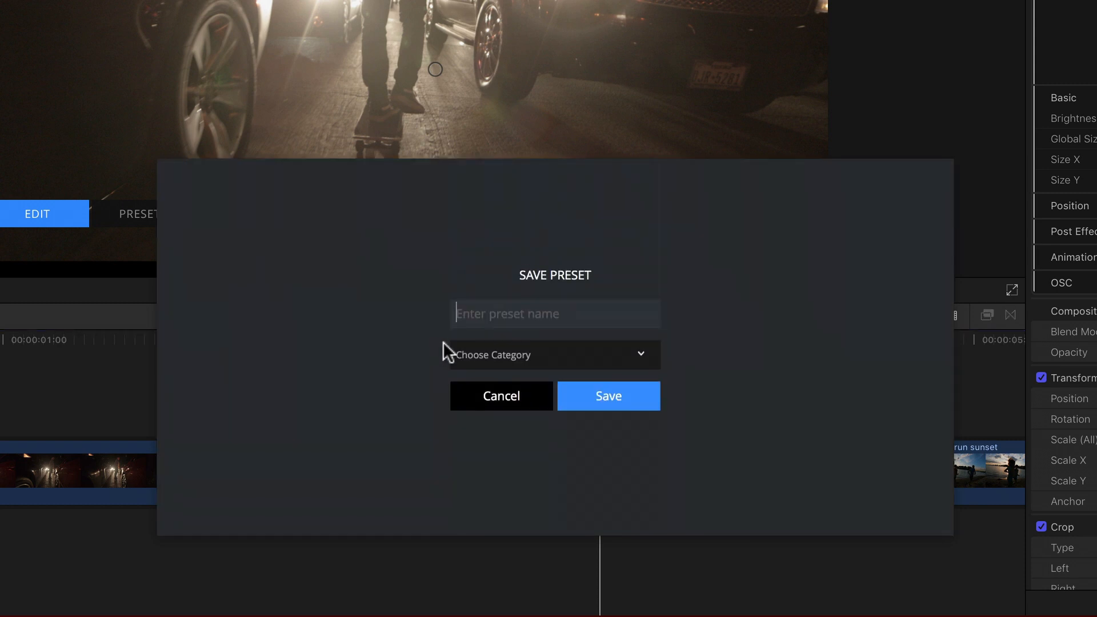
pyautogui.write('My Hea')
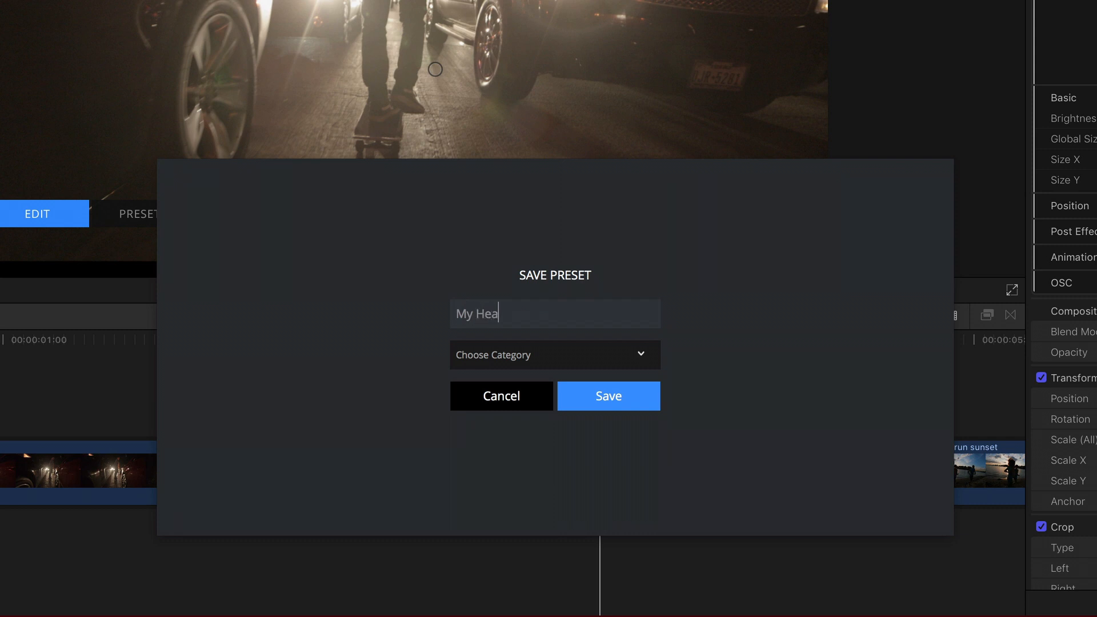
pyautogui.write('dlight F')
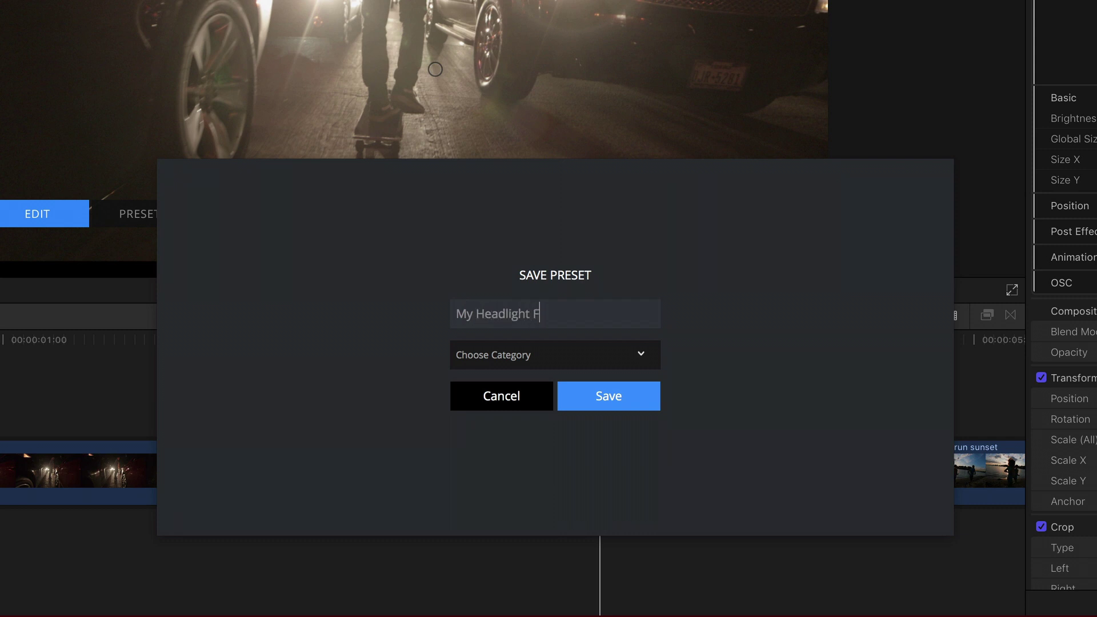
pyautogui.write('lare')
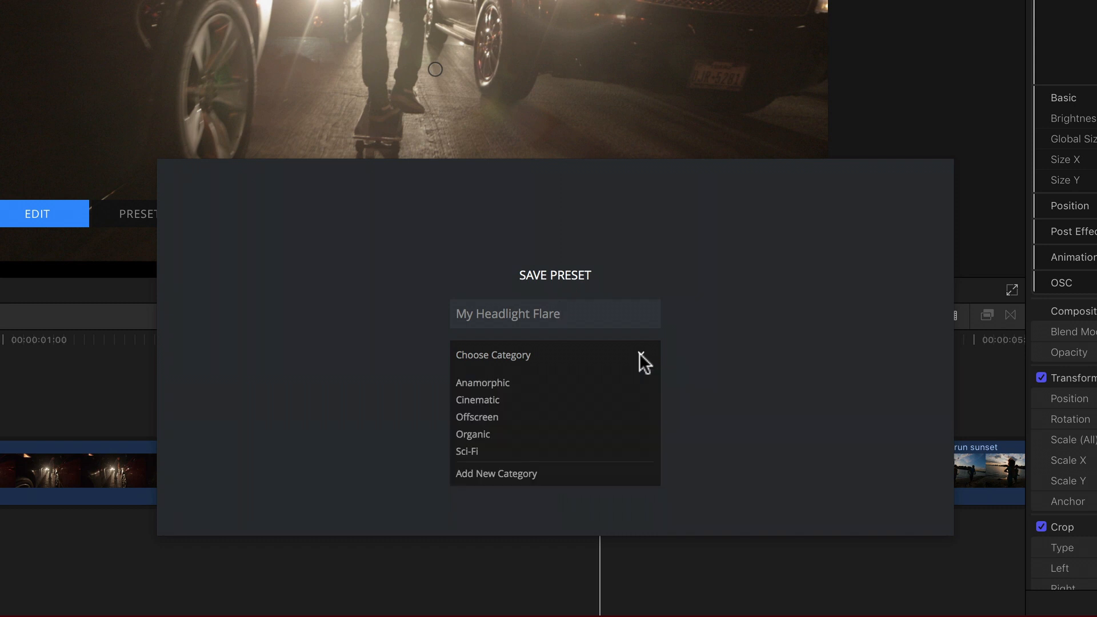
pyautogui.moveTo(483, 483)
pyautogui.write('R')
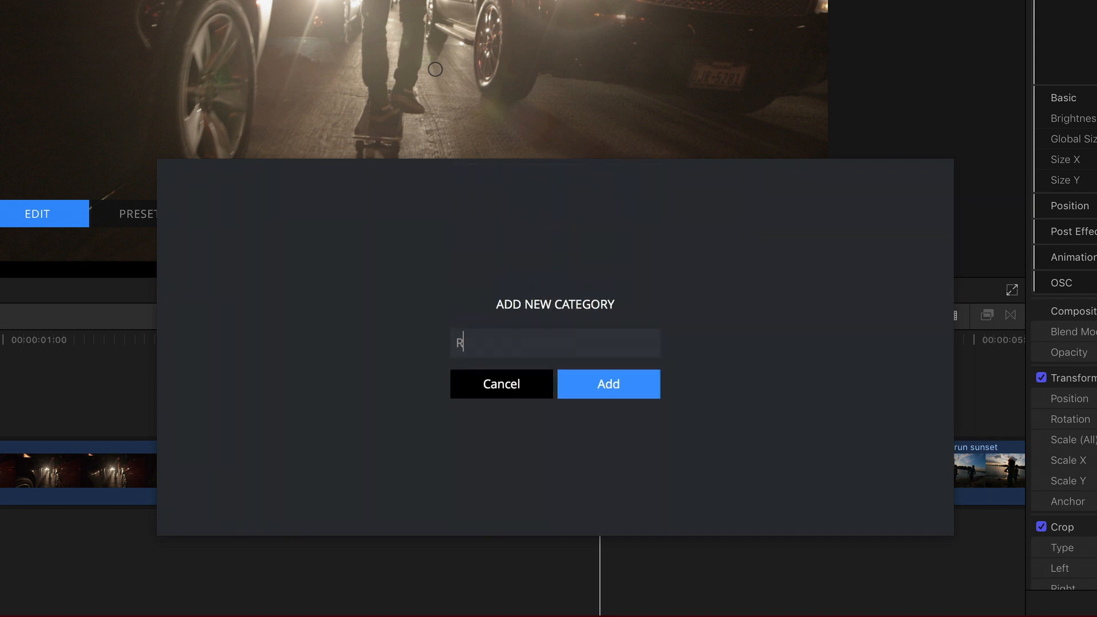
# - Create the new category 'Robs' and save the preset into it
pyautogui.write('obs')
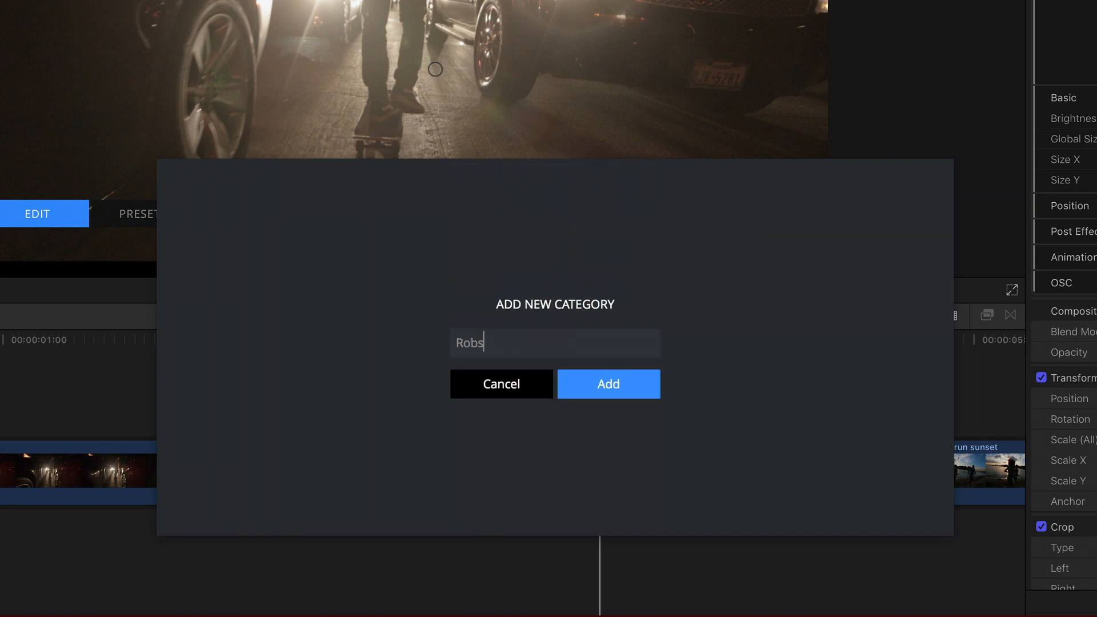
pyautogui.click(607, 383)
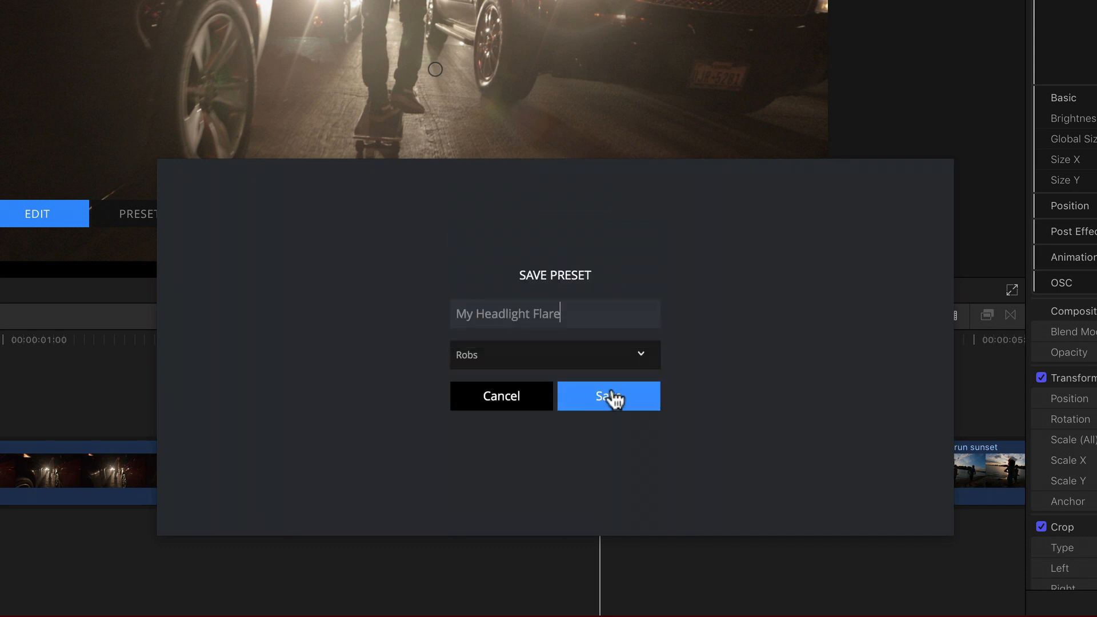
pyautogui.moveTo(402, 398)
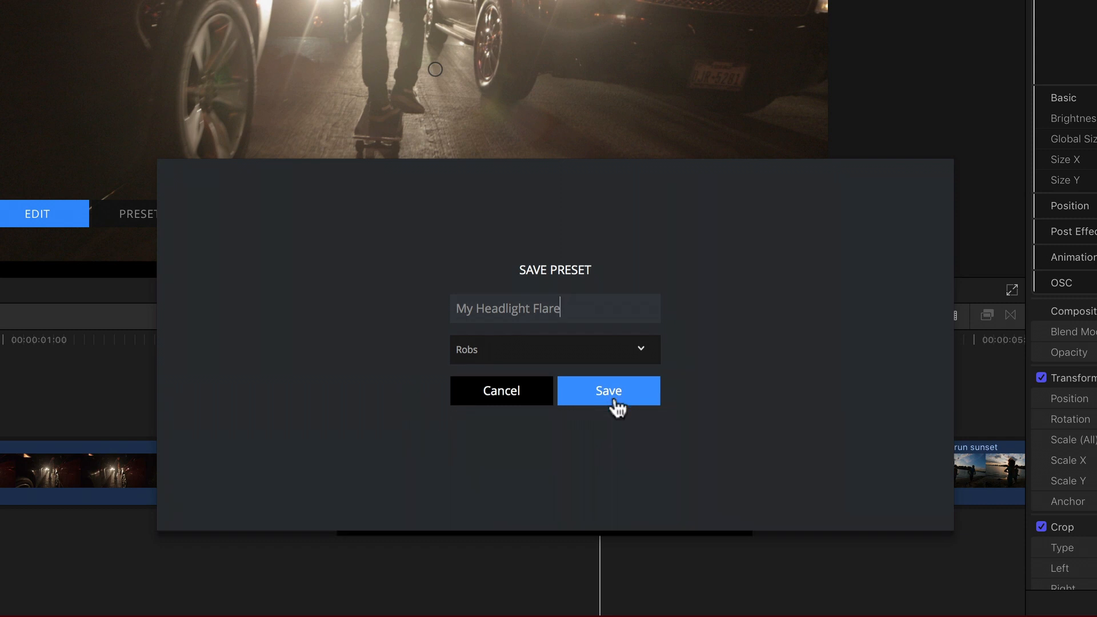
pyautogui.click(608, 390)
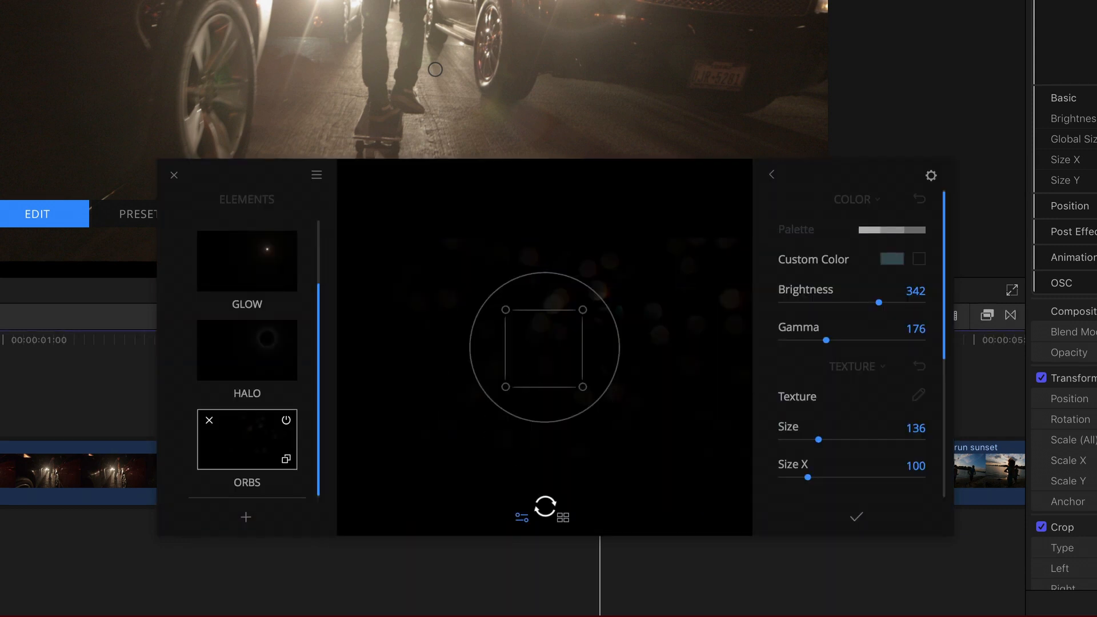
# - Show the presets grid filtered to the Robs category, listing My Headlight Flare
pyautogui.click(562, 517)
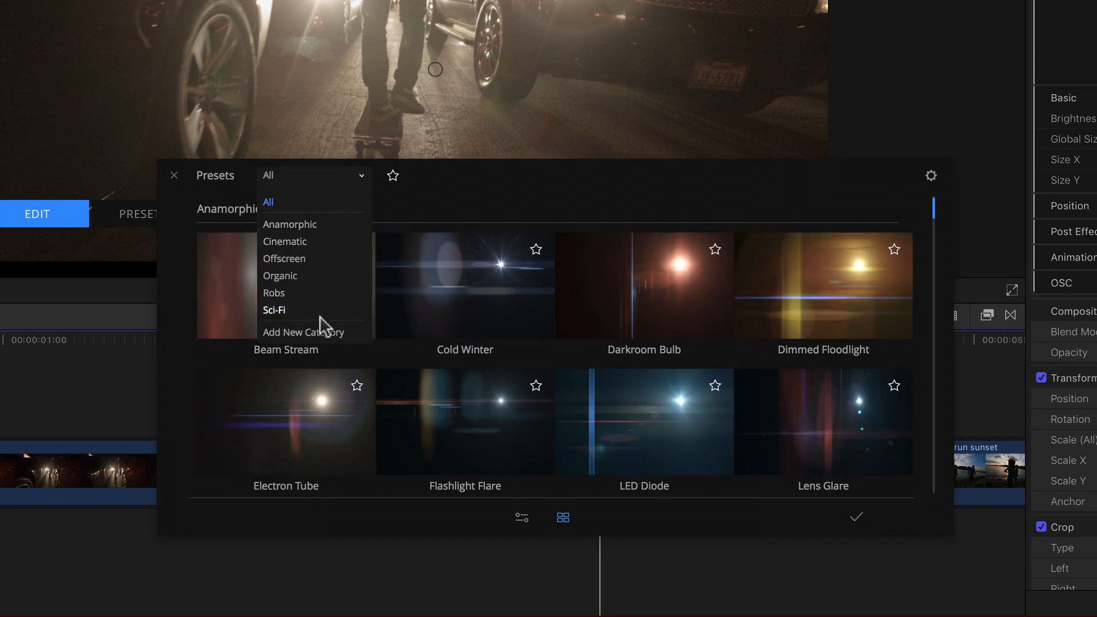
pyautogui.click(274, 293)
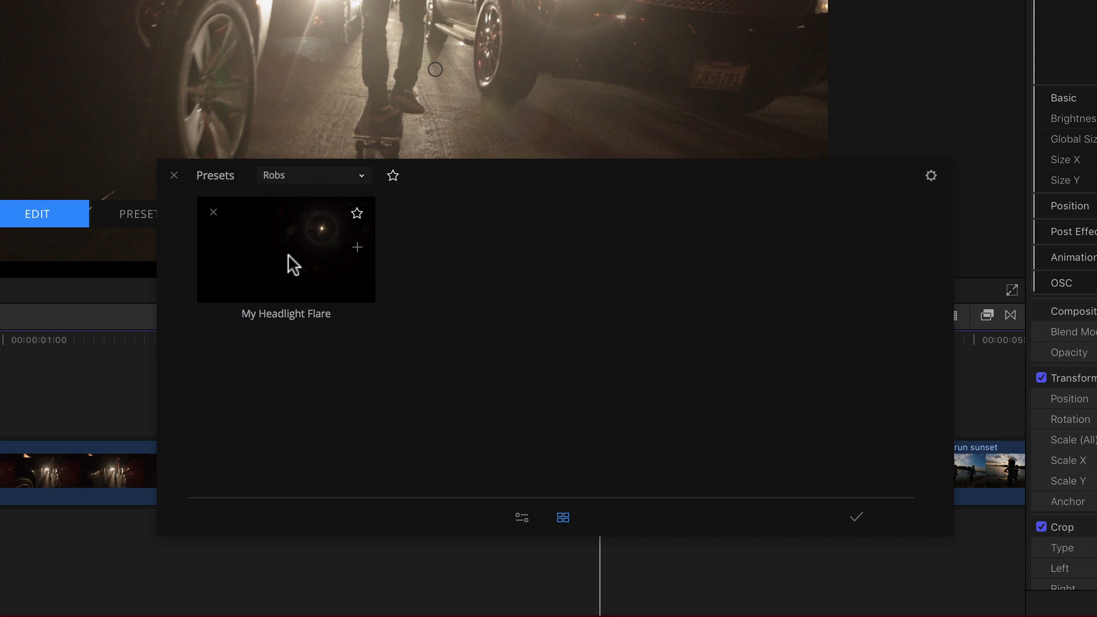
pyautogui.moveTo(509, 446)
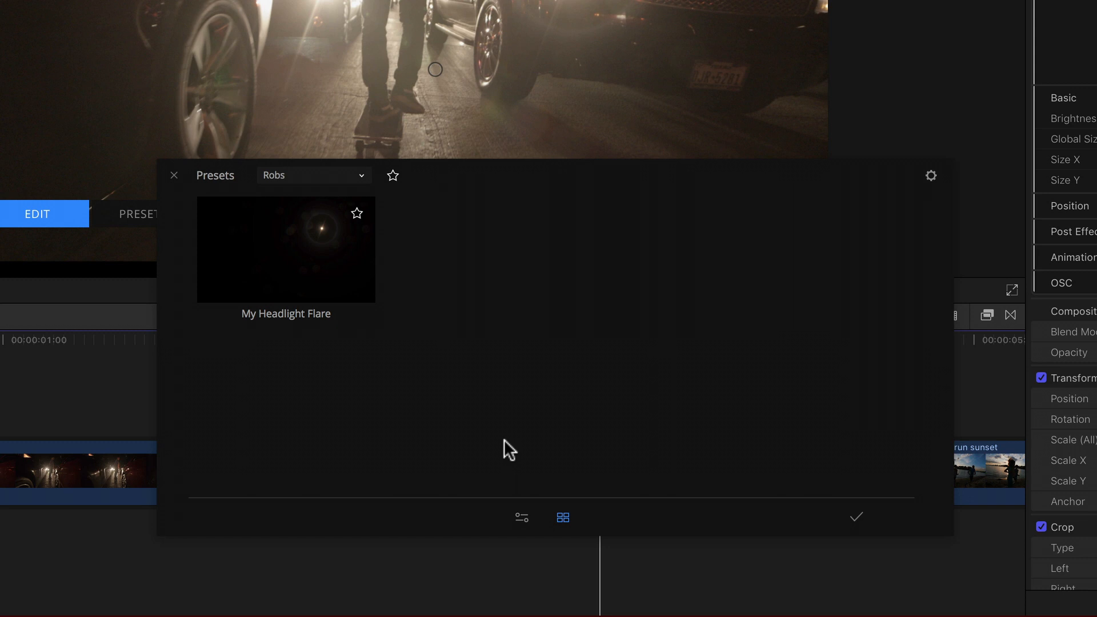
pyautogui.moveTo(509, 453)
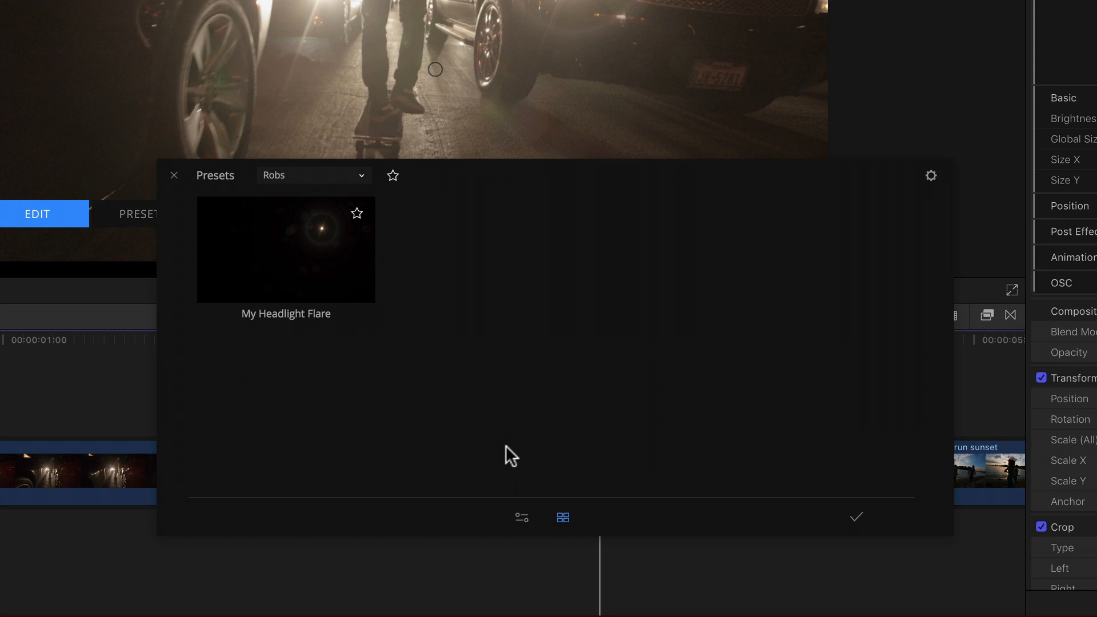
pyautogui.moveTo(523, 535)
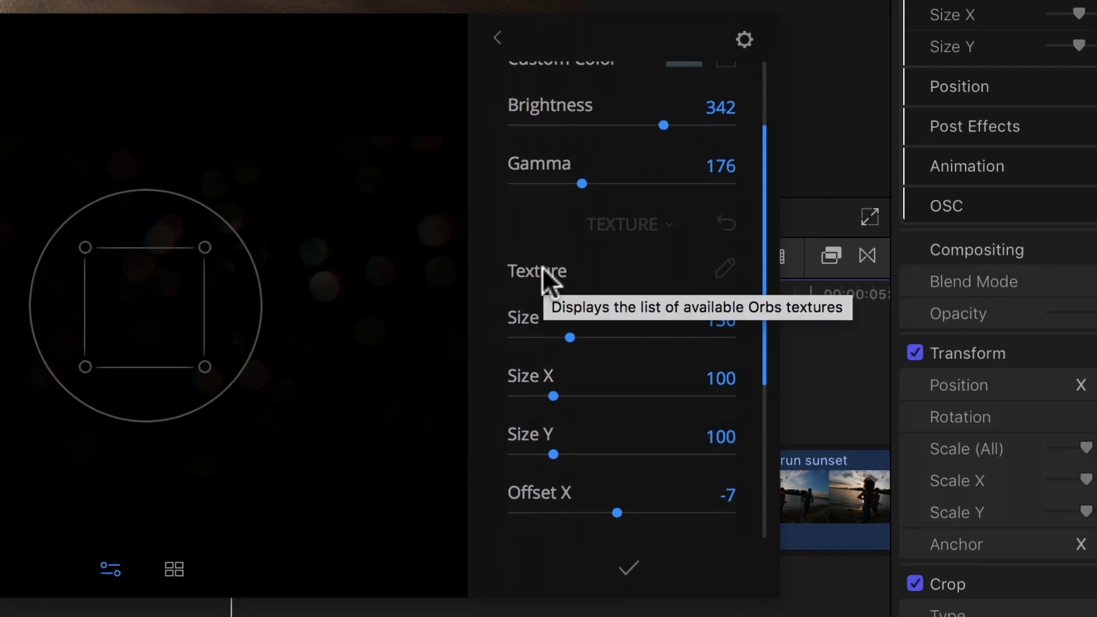
pyautogui.moveTo(535, 378)
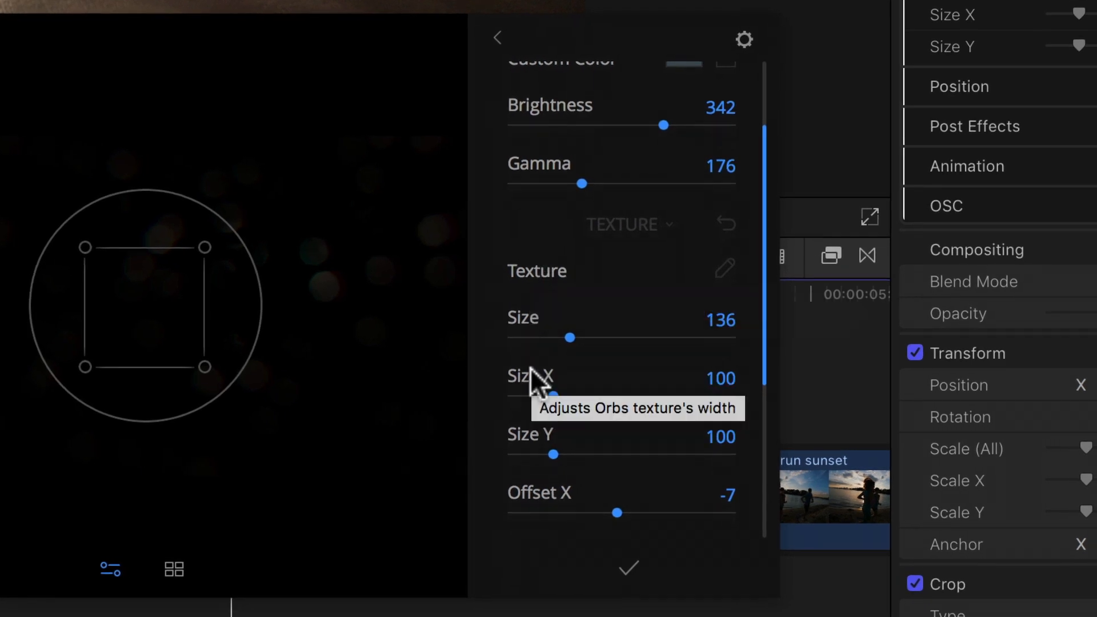
# - Scroll the Orbs panel to review brightness 342, gamma 176, size 136 and offset -7
pyautogui.scroll(-3)
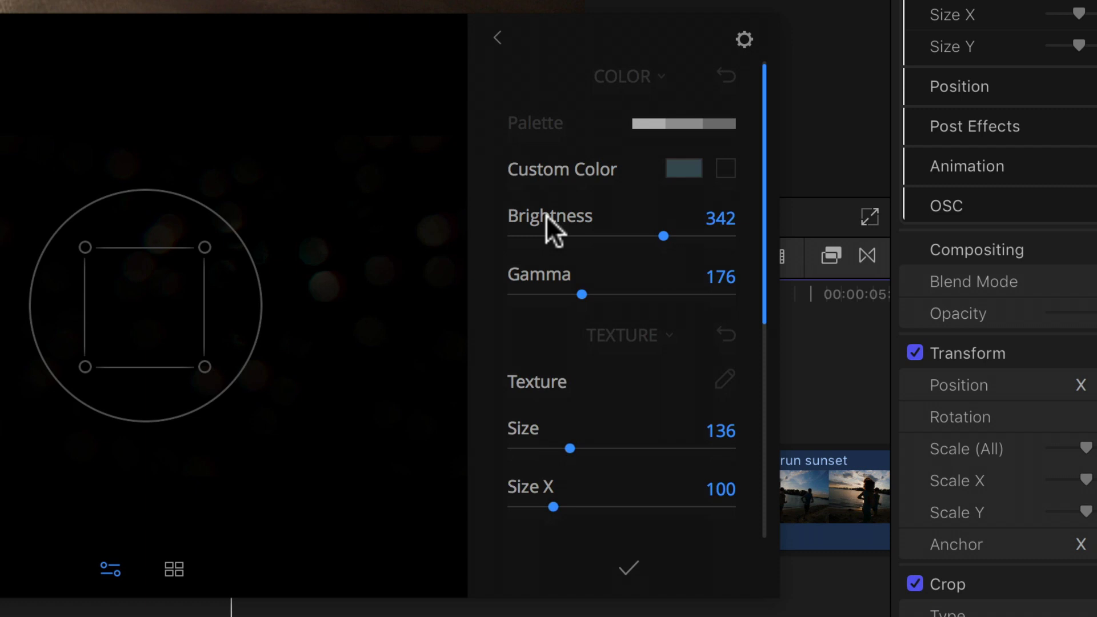
pyautogui.moveTo(549, 287)
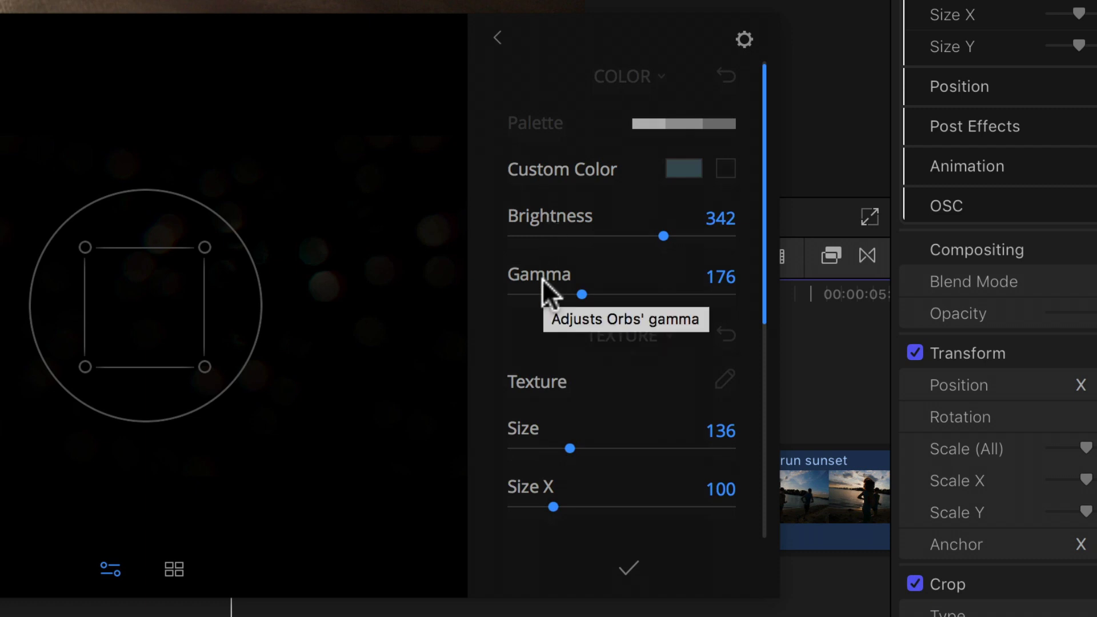
pyautogui.scroll(-3)
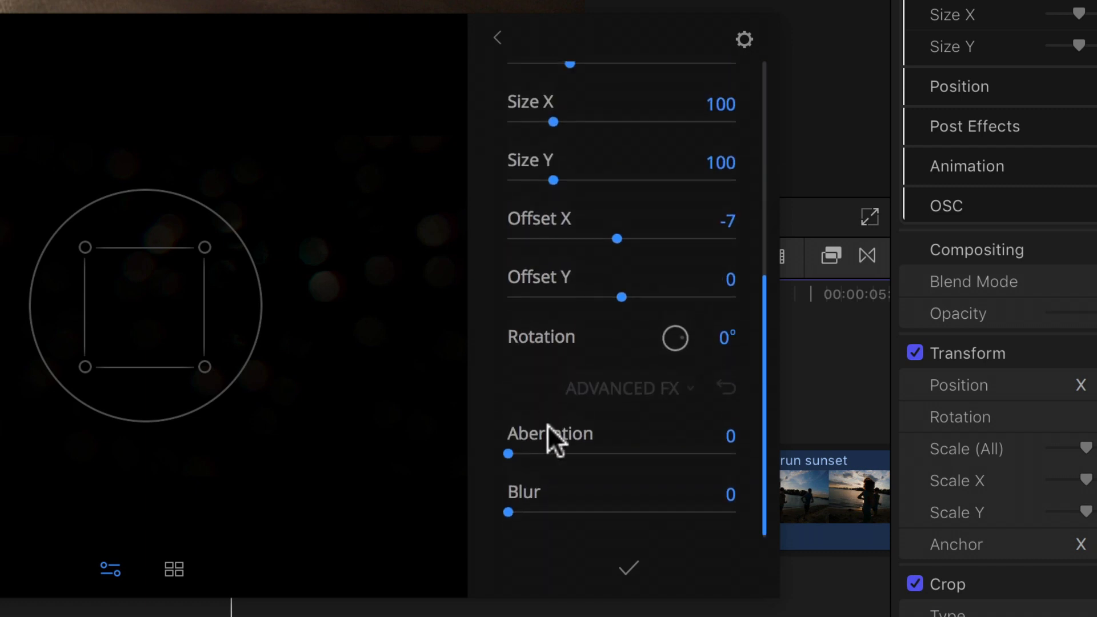
pyautogui.moveTo(549, 433)
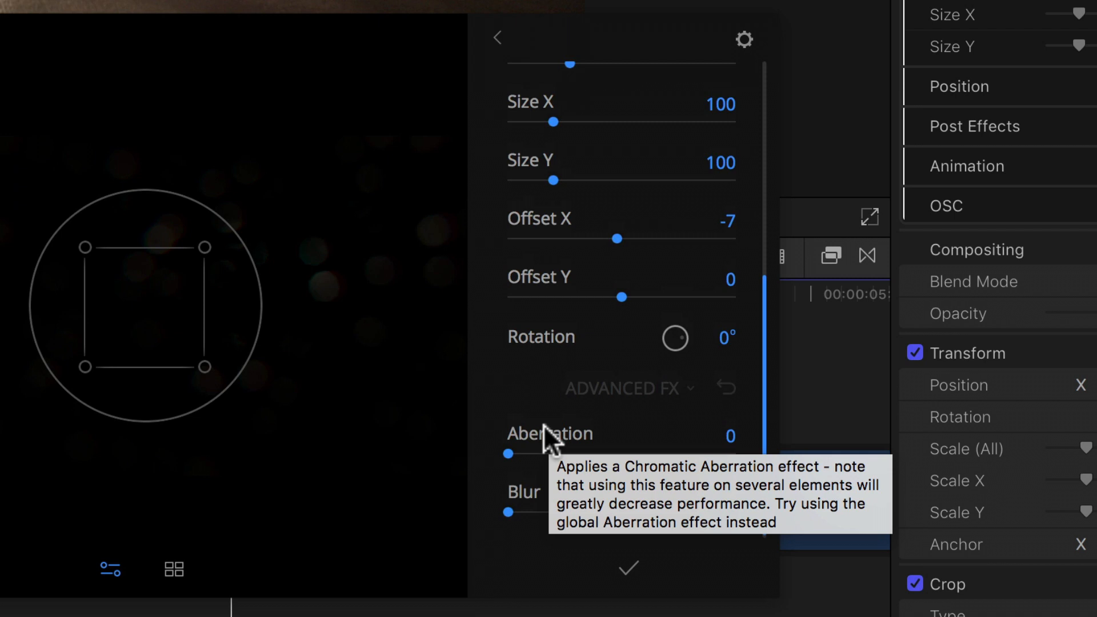
pyautogui.moveTo(532, 497)
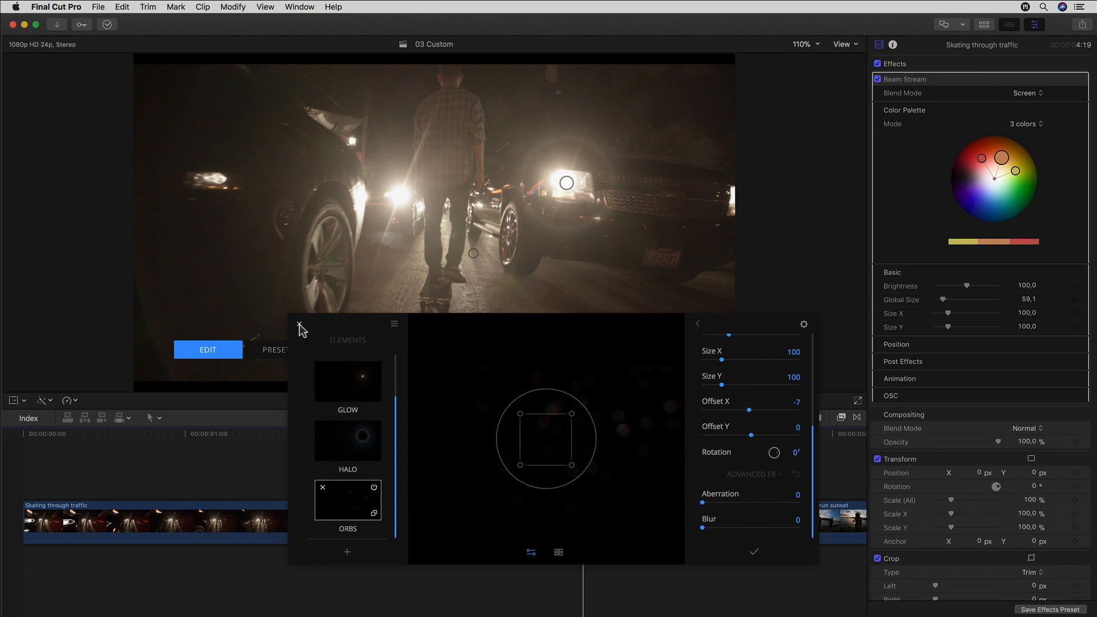
# - Close the mFlare editor to return to the night skating clip
pyautogui.click(300, 328)
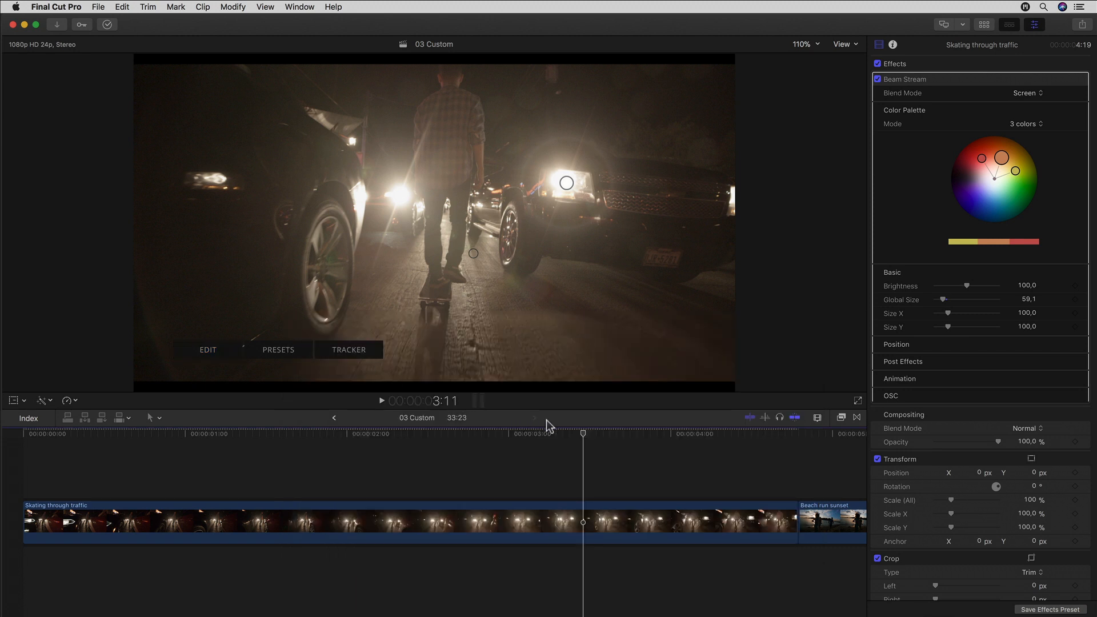
pyautogui.moveTo(580, 425)
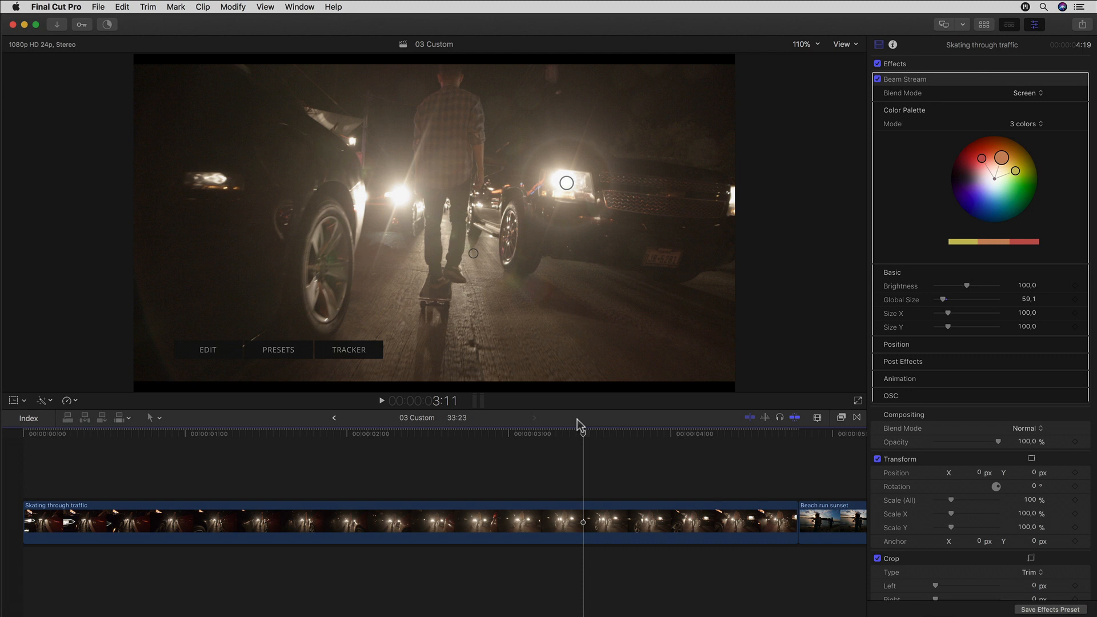